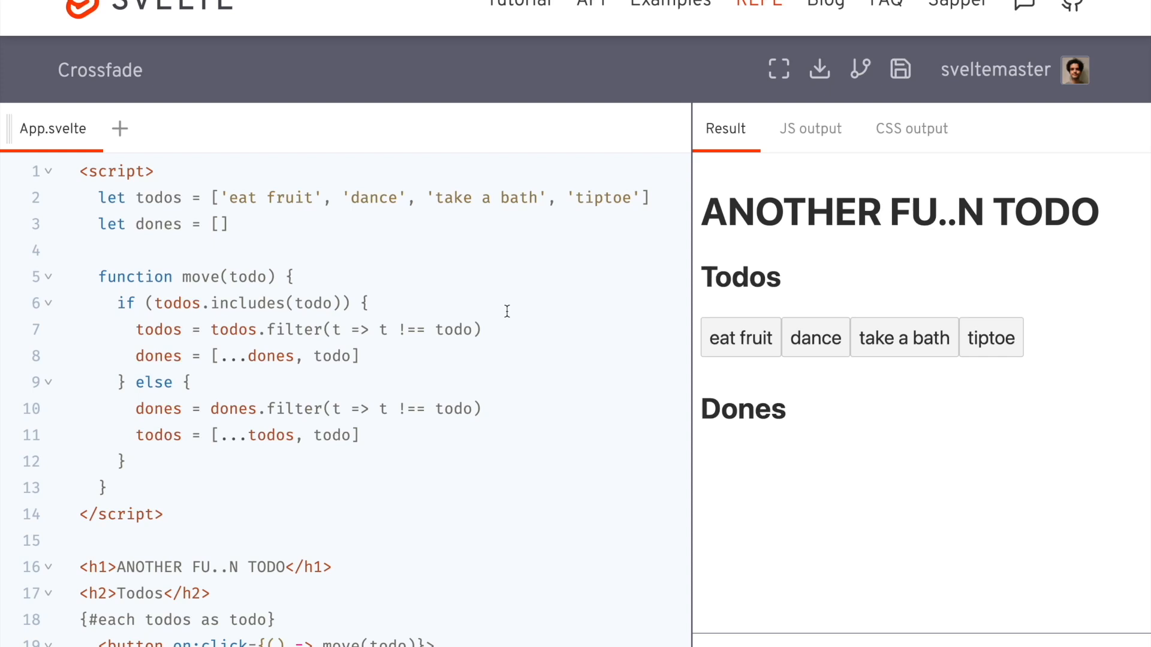
Move dance, take a bath and tiptoe to Dones and send eat fruit back to Todos
click(124, 461)
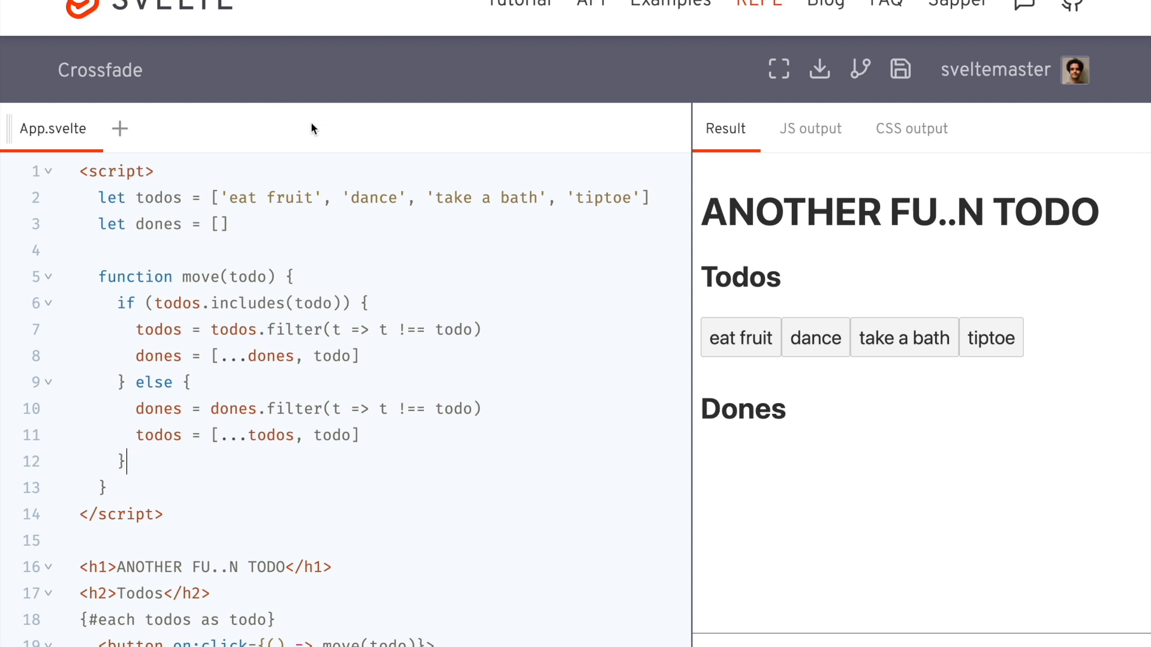
click(741, 338)
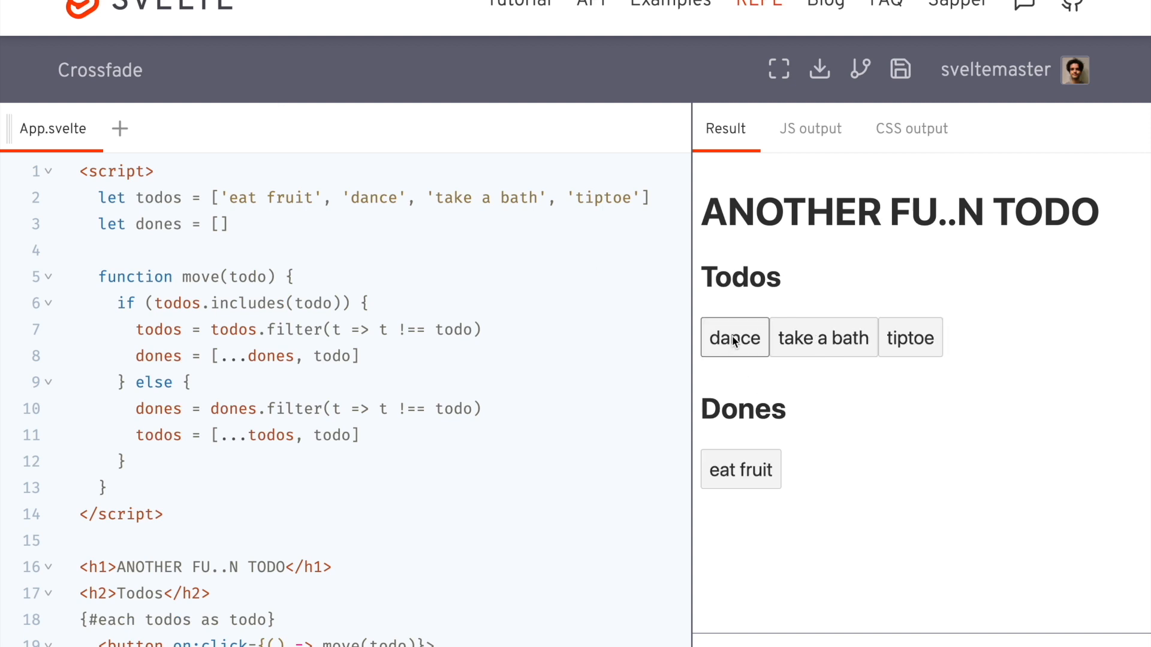
click(733, 338)
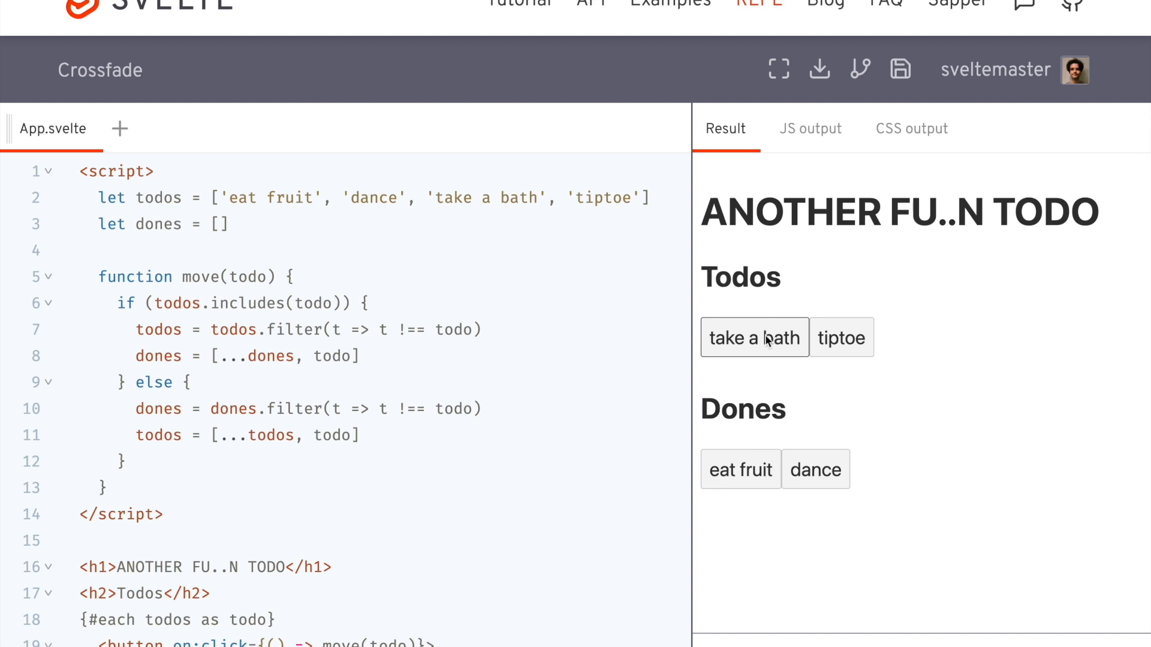
click(754, 338)
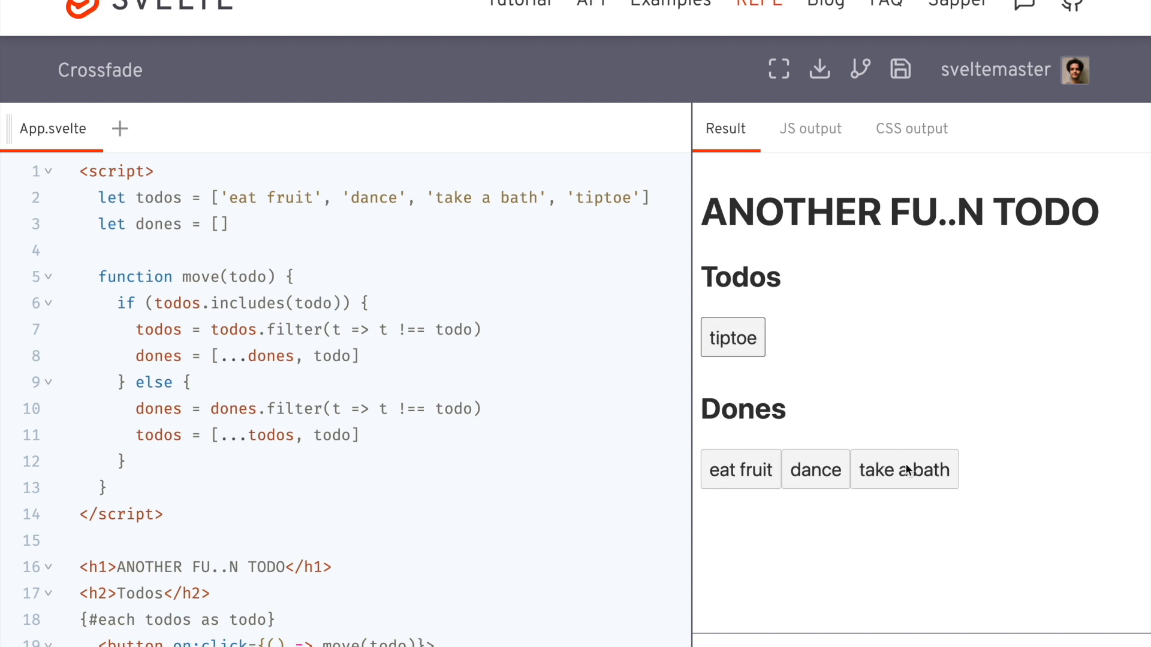
mouse_move(731, 338)
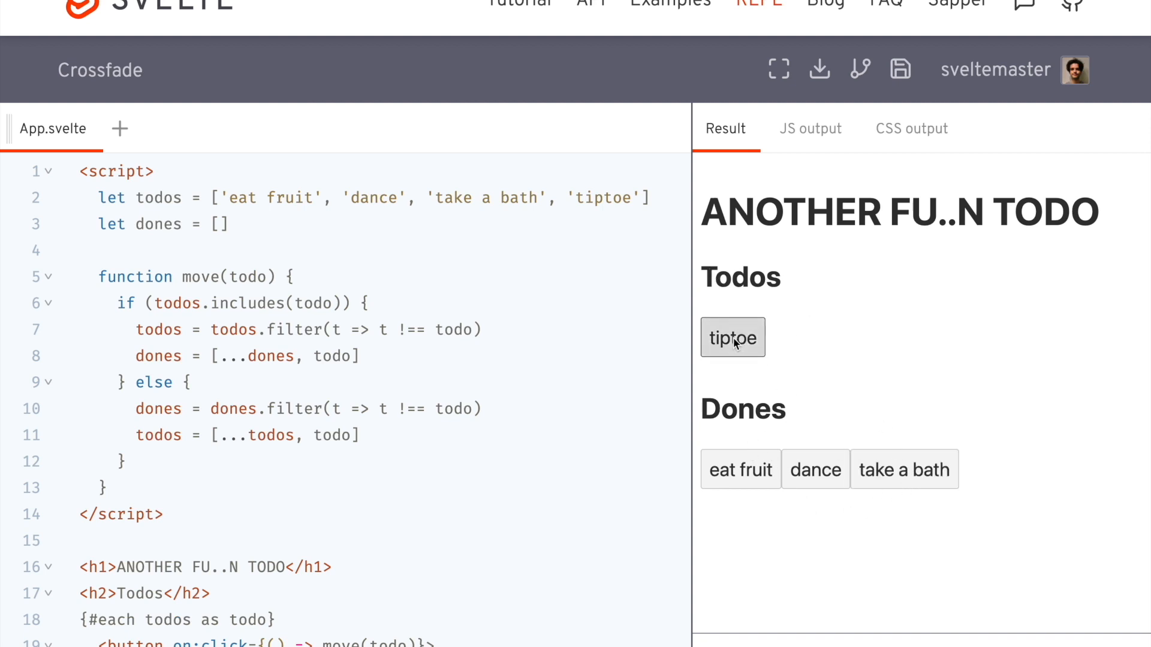
click(731, 338)
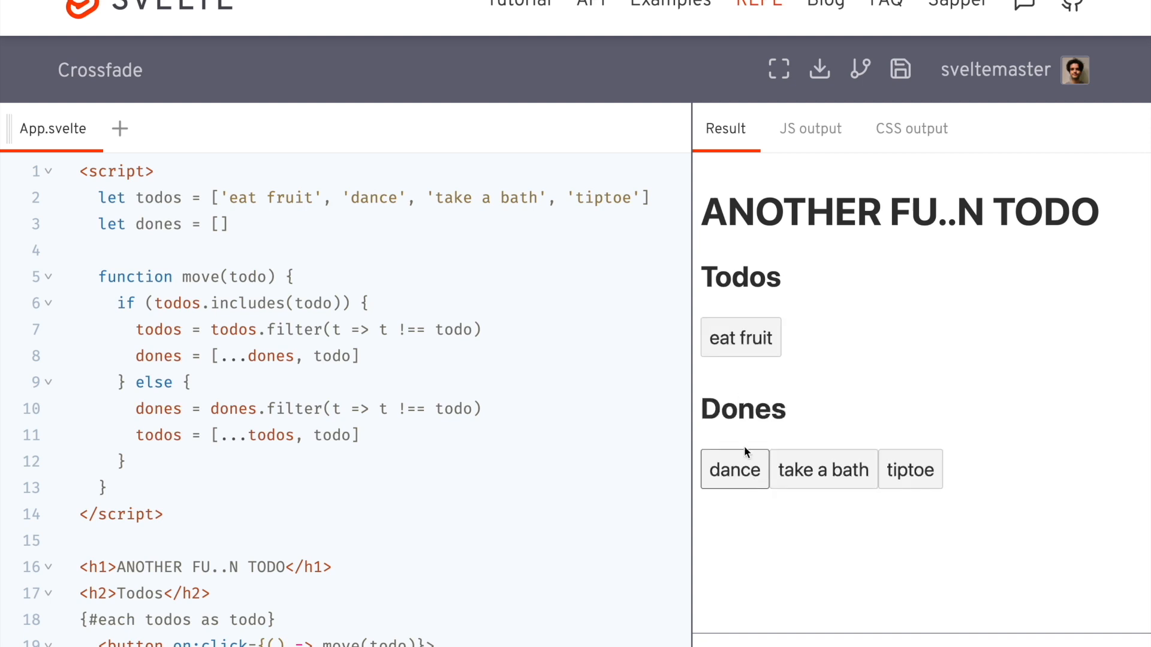
mouse_move(932, 348)
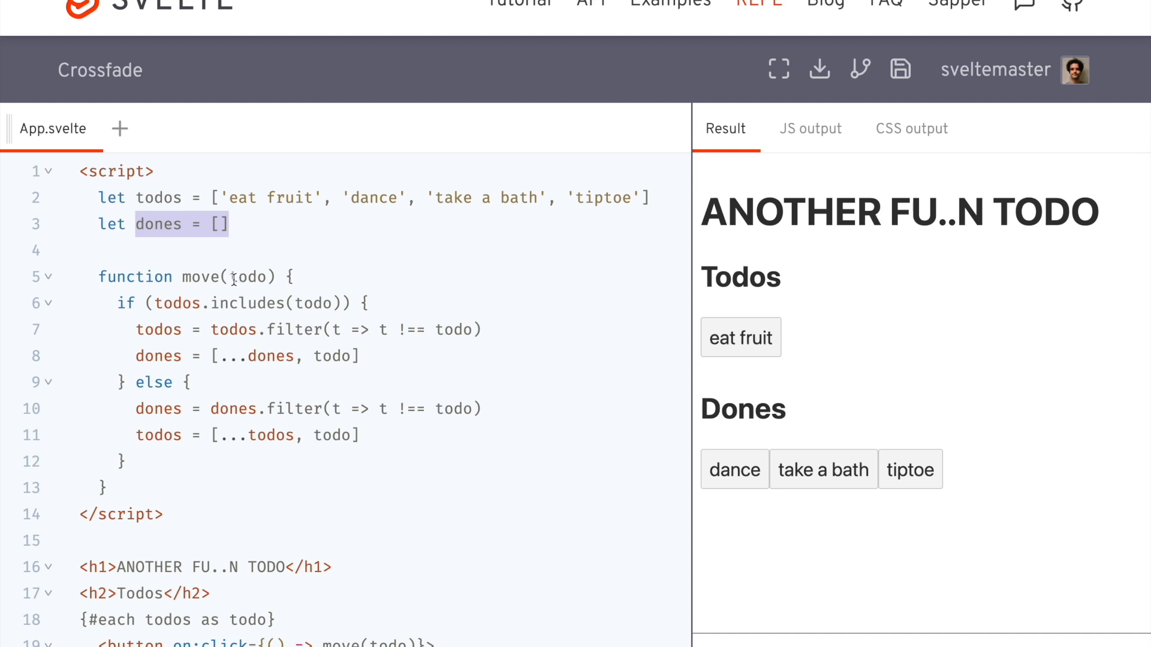
mouse_move(376, 539)
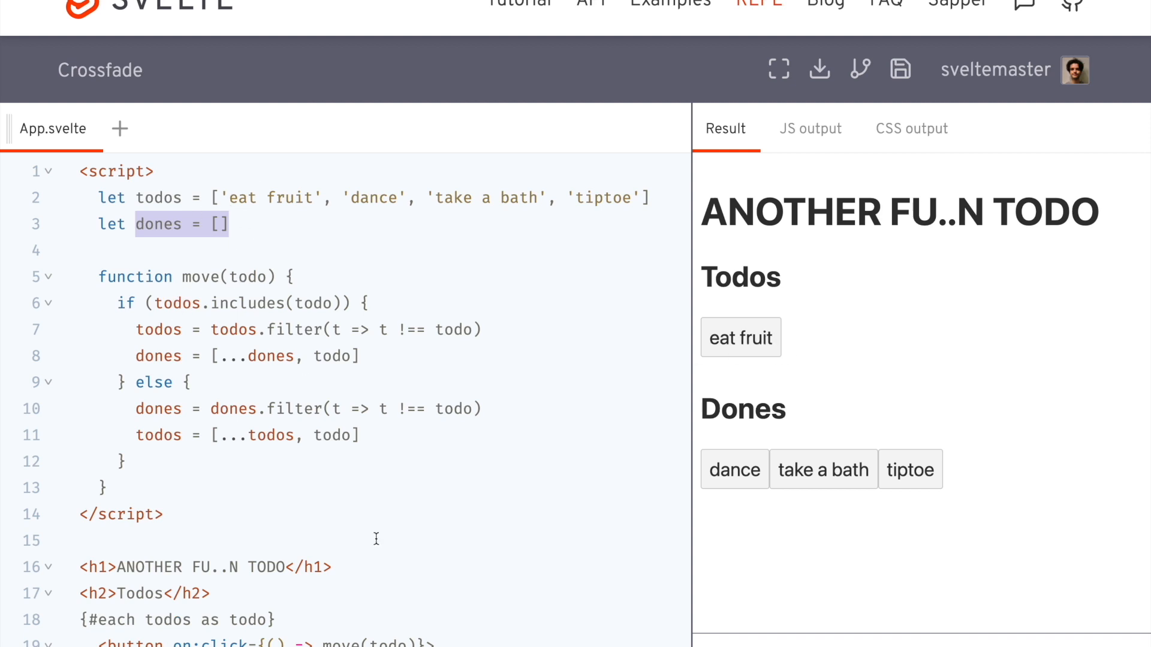
Add import {crossfade} from 'svelte/transition' at the top of the script
scroll(down, 3)
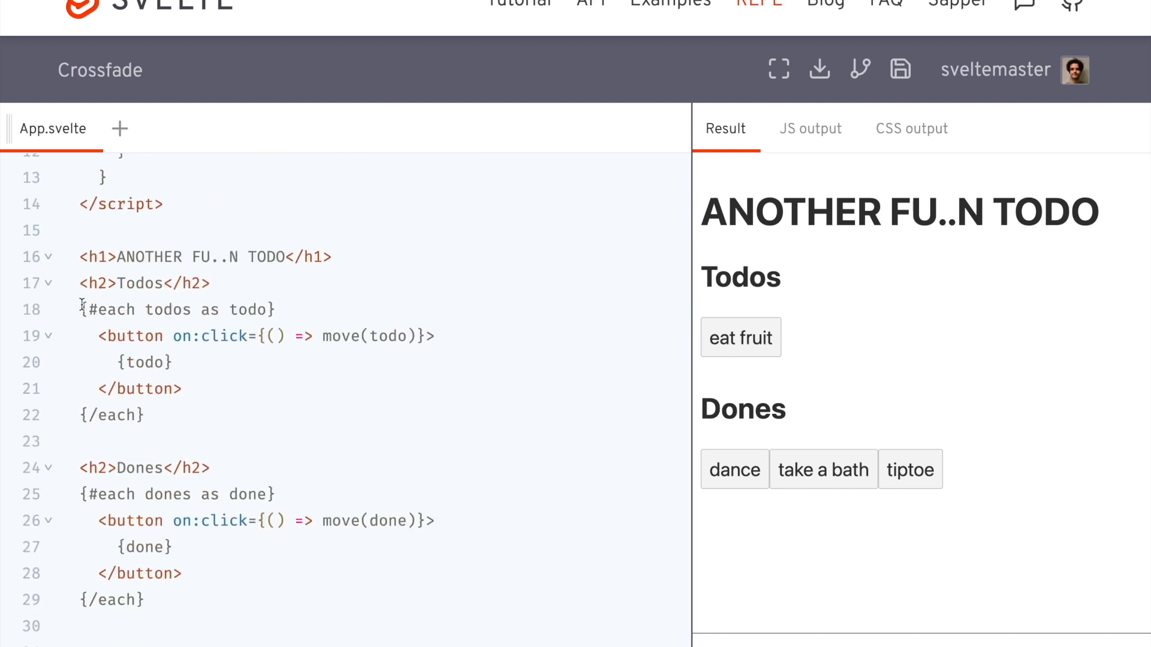
scroll(up, 3)
text(impo)
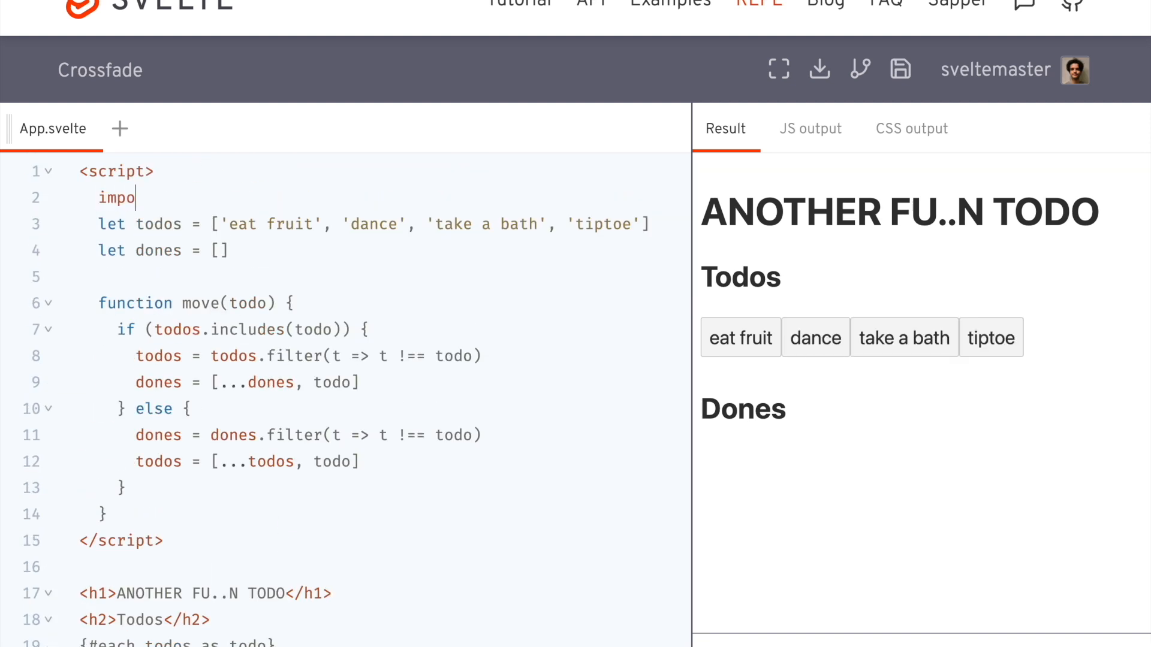
text(rt {cross)
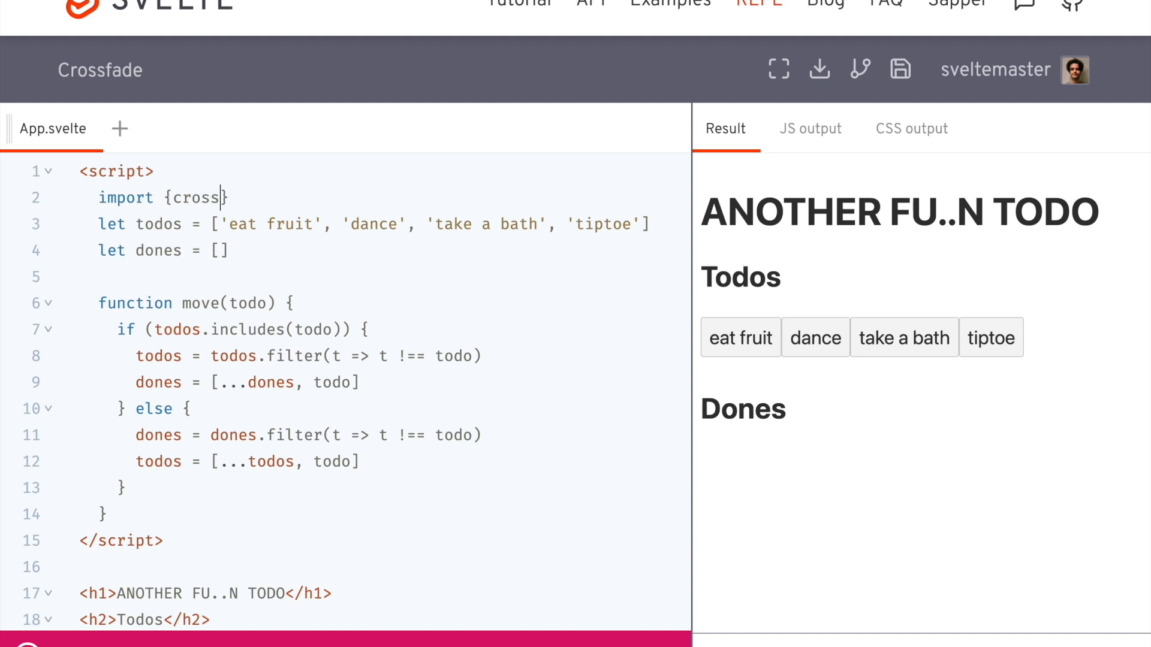
text(fade} from)
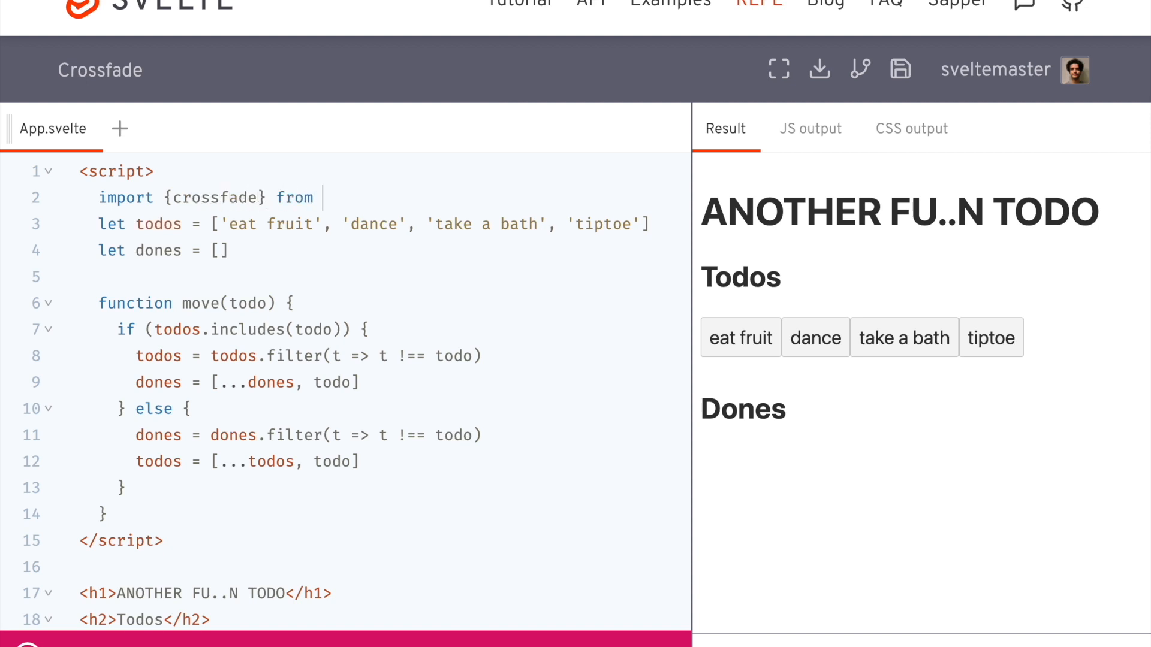
text('svelte/transitio)
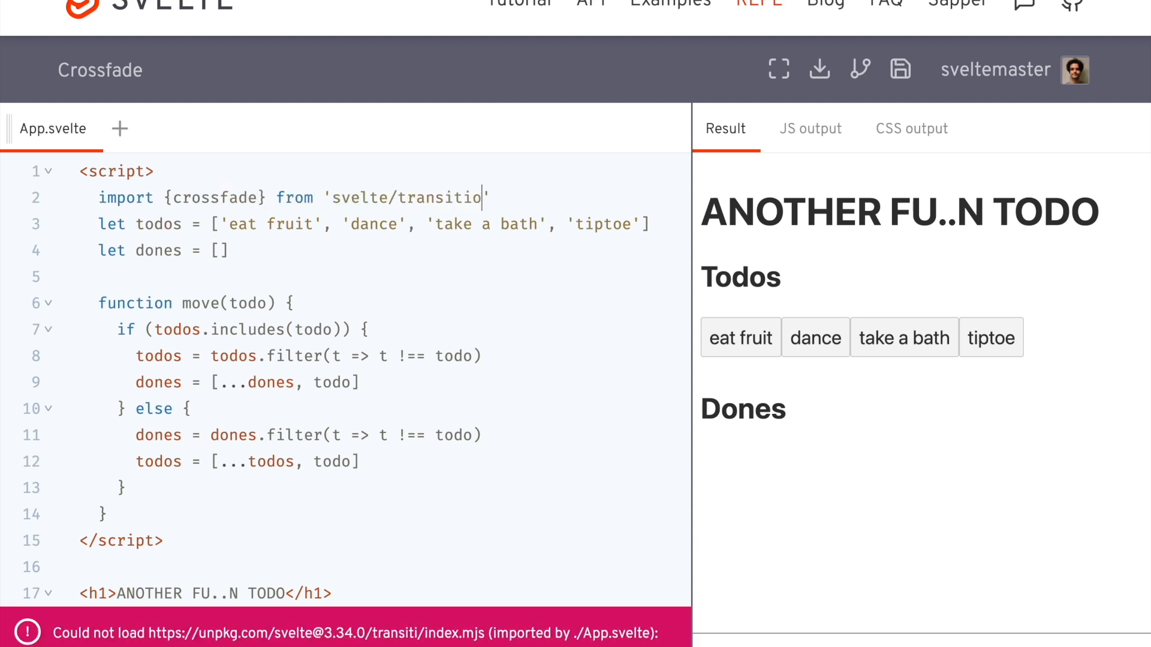
Define const [send, receive] = crossfade({}) below the move function
scroll(down, 3)
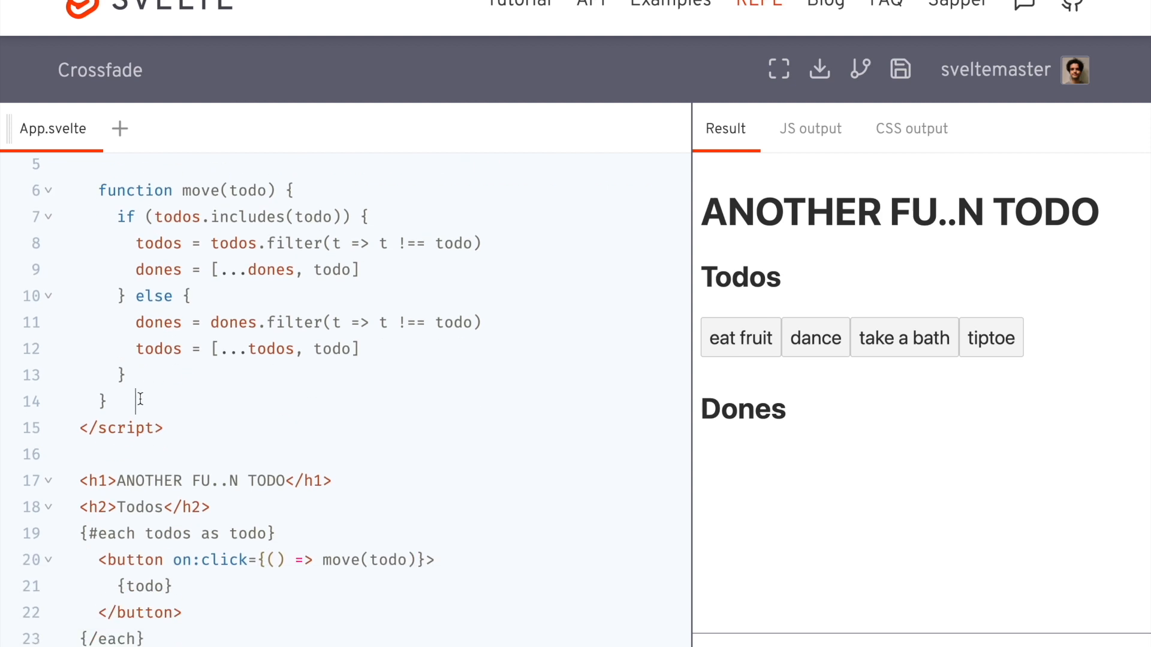
text(const)
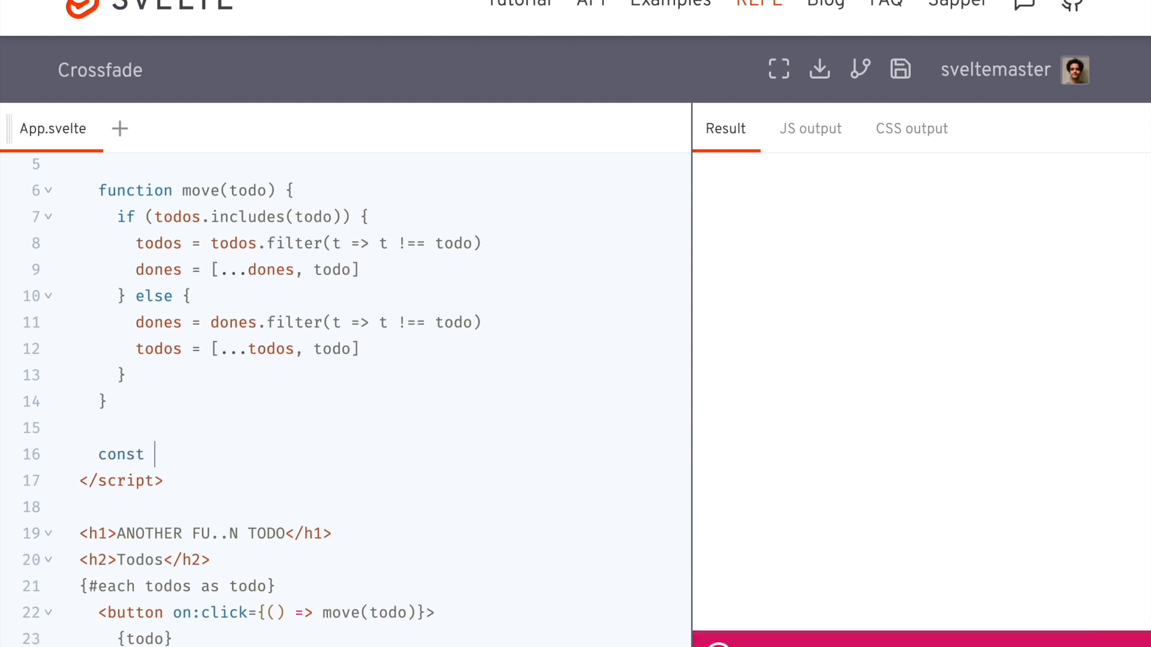
text([send, rec)
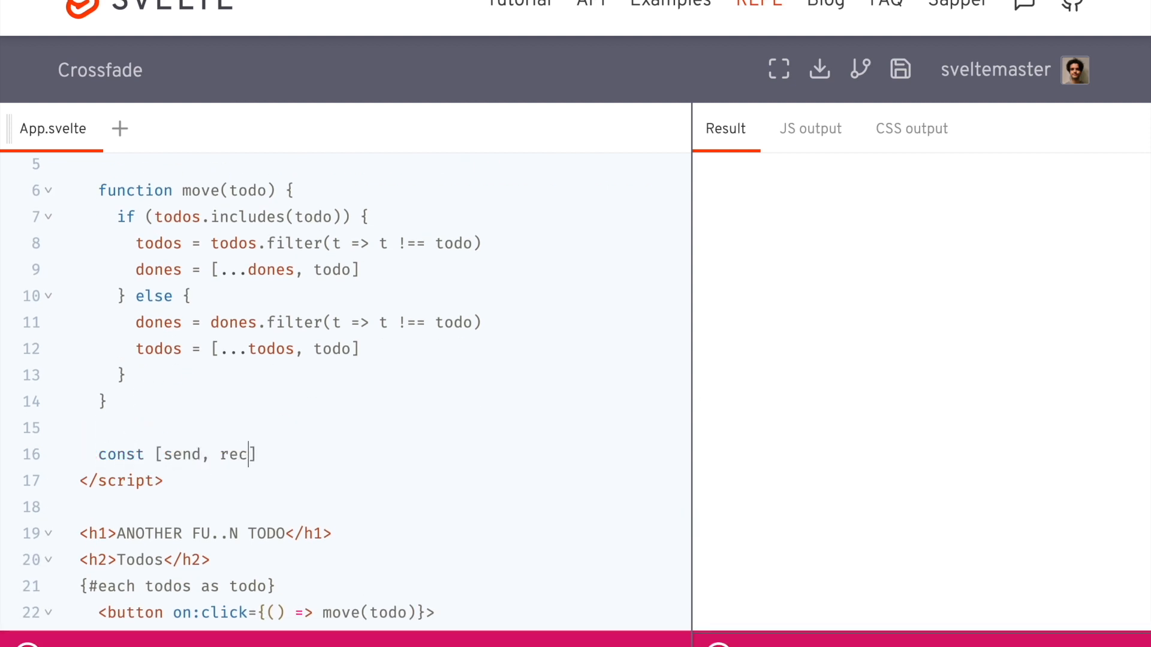
text(eive] = c)
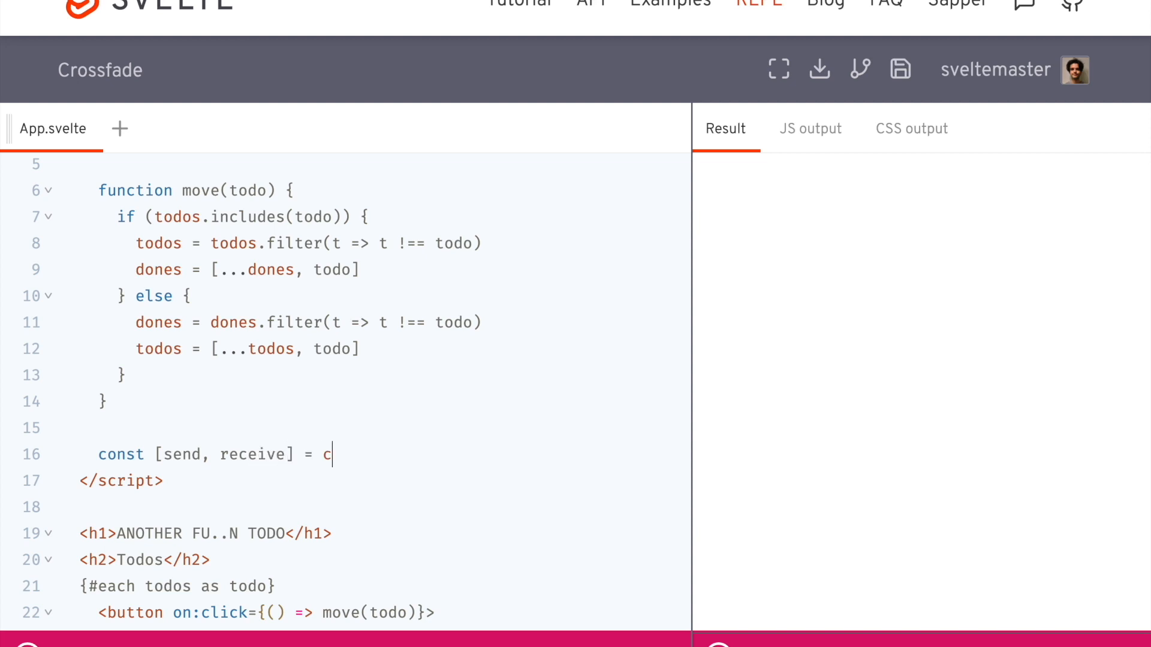
text(rossfade())
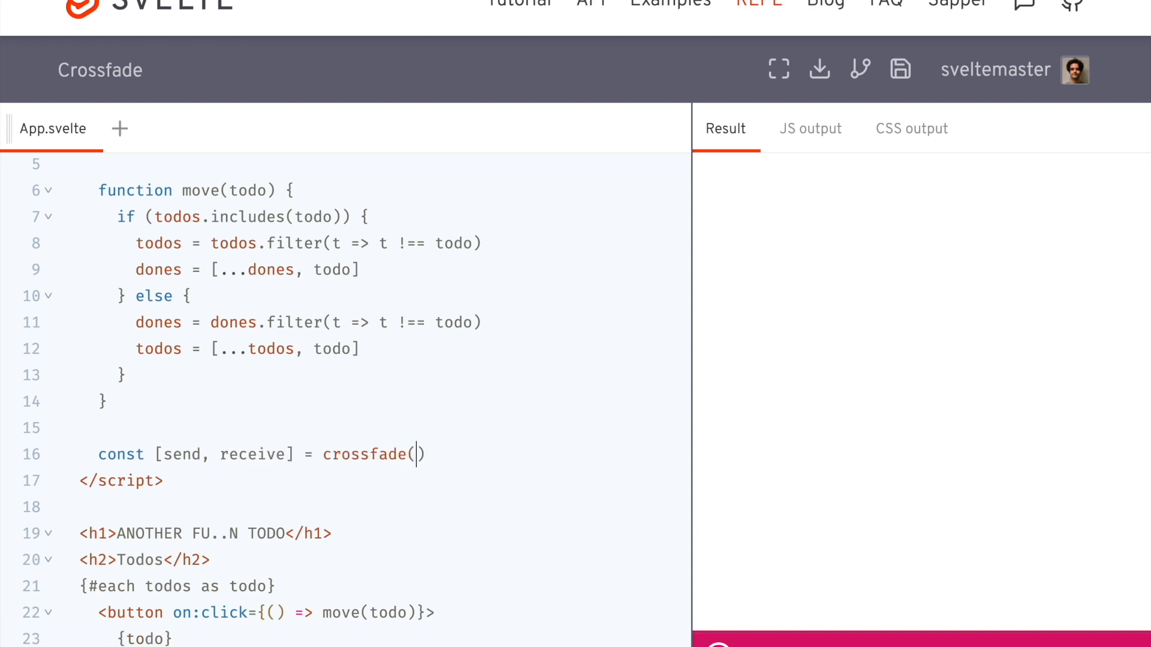
text({})
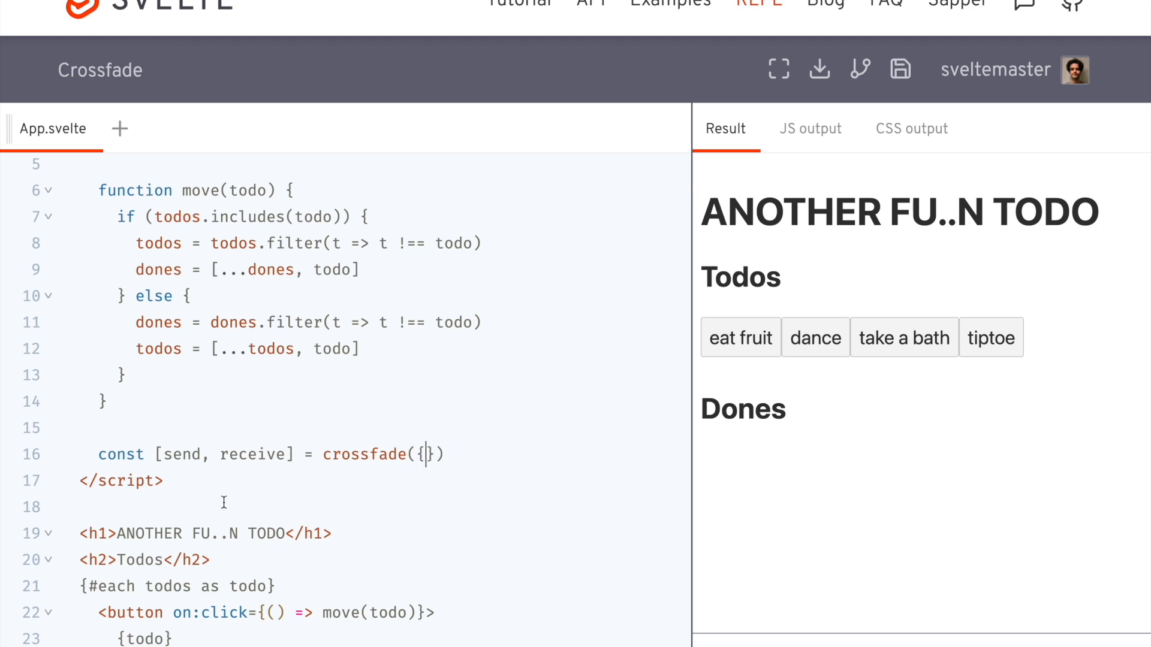
click(198, 455)
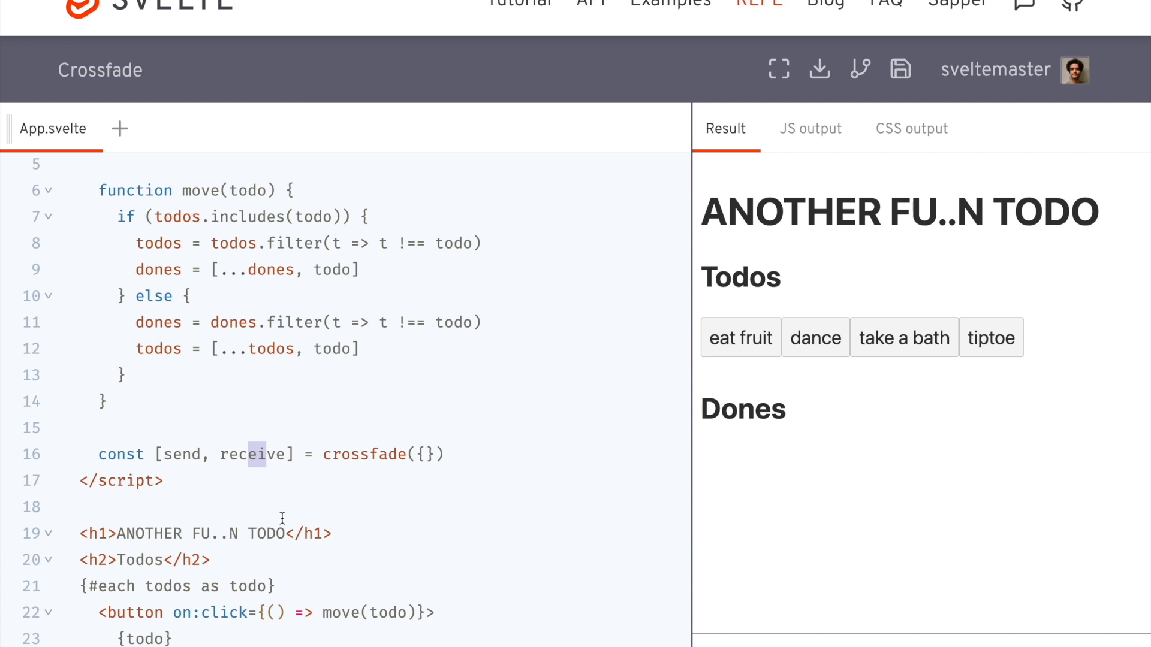
Add in:receive out:send to the button tags in both the todos and dones each blocks
scroll(down, 3)
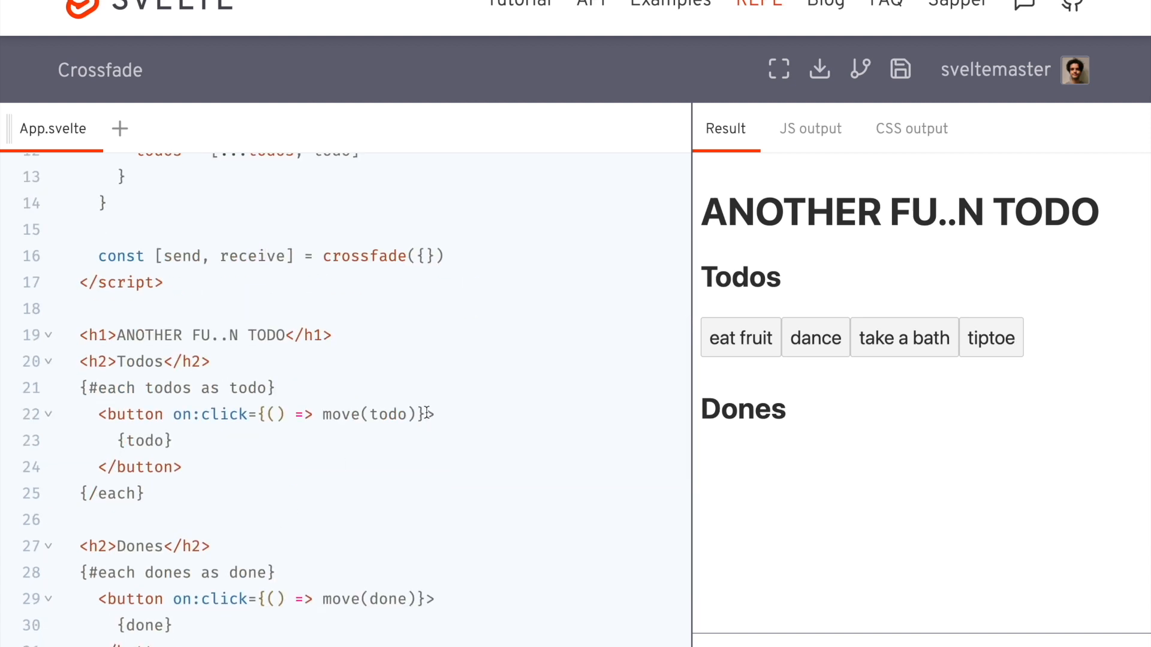
text(in:receive)
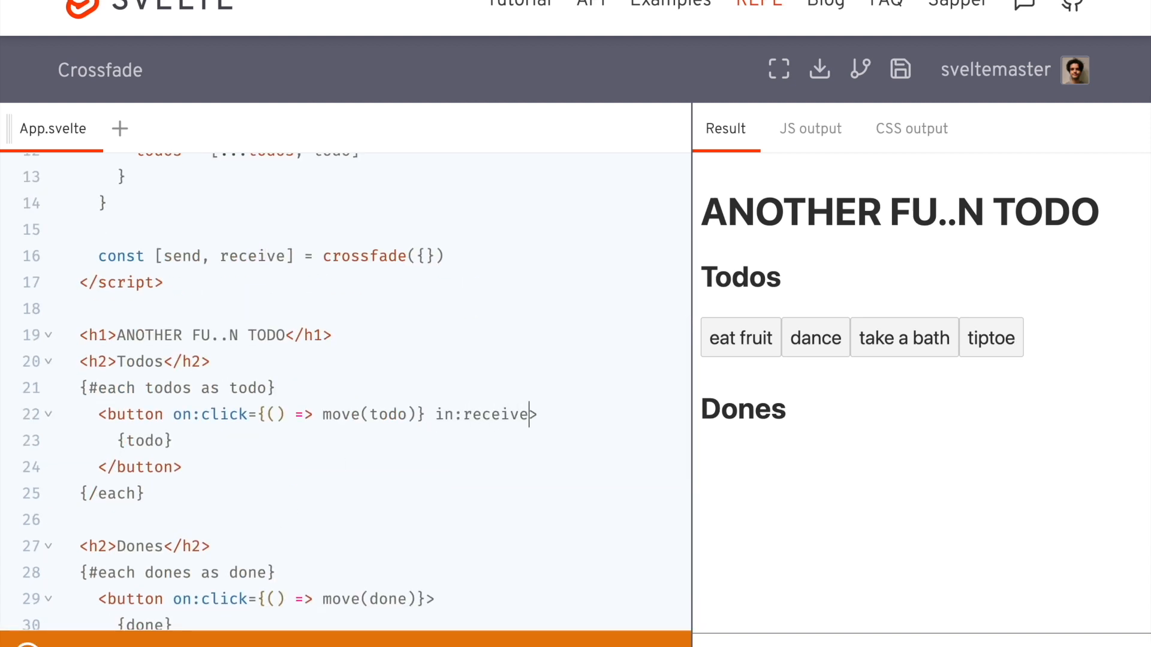
text(out:send>)
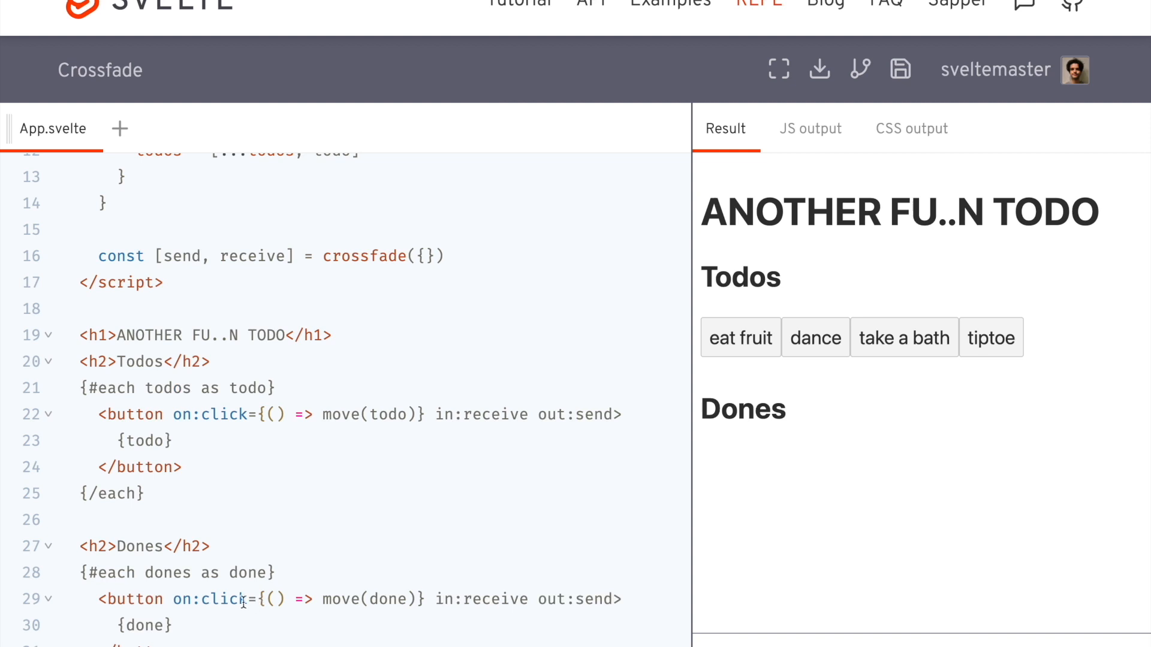
mouse_move(187, 577)
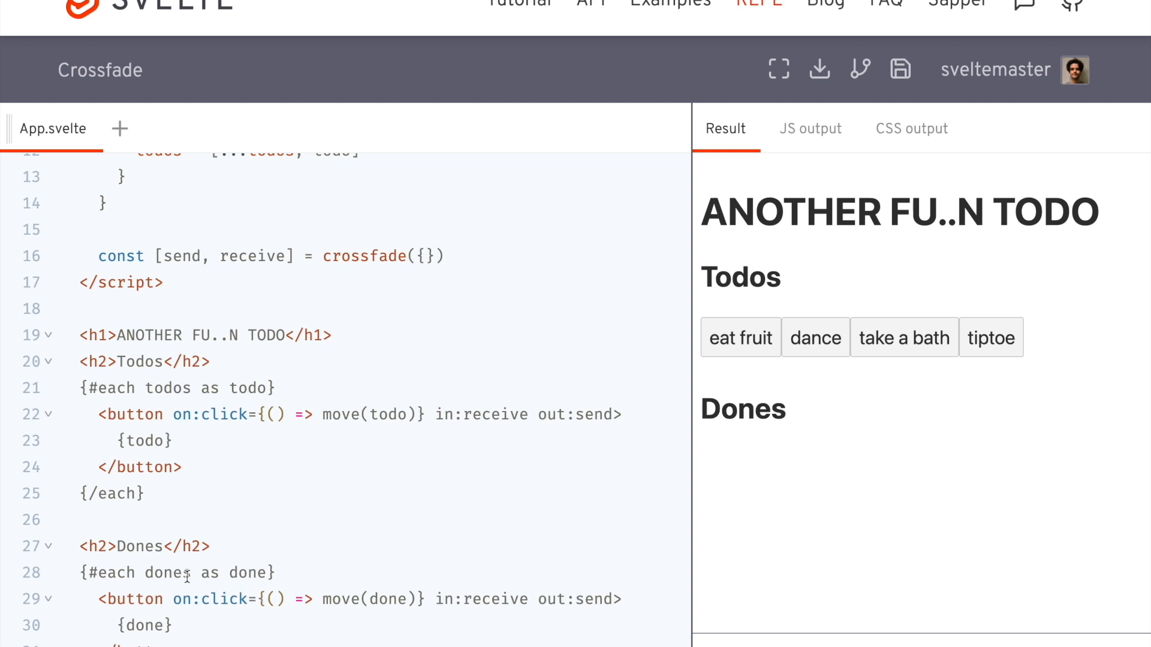
double_click(595, 599)
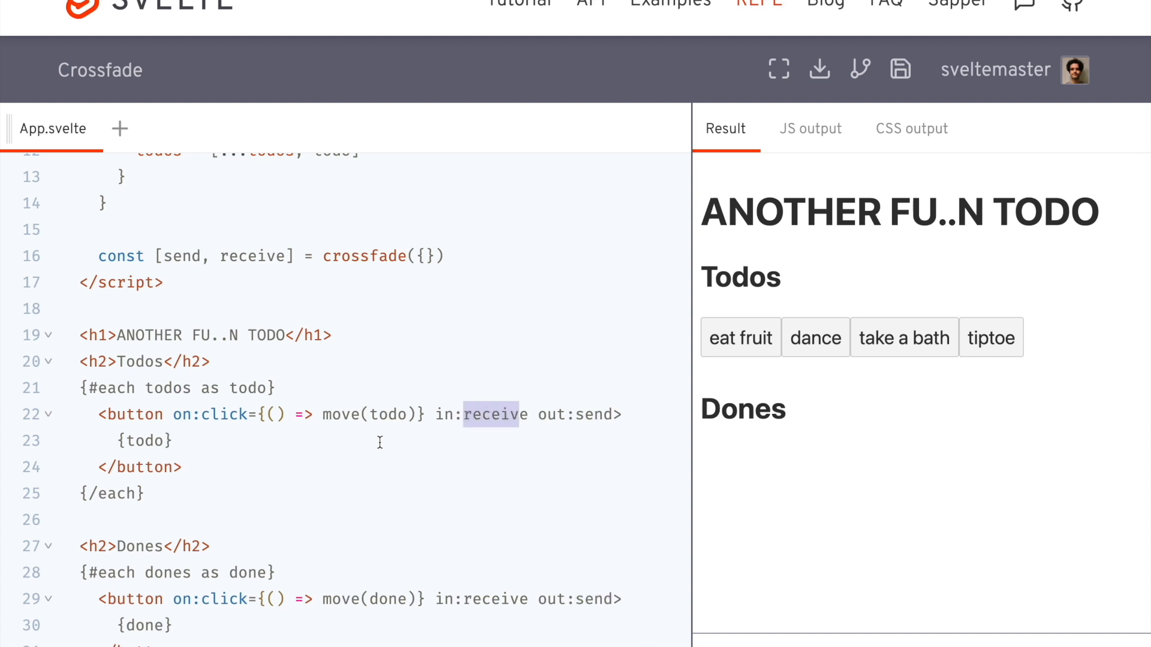
mouse_move(294, 389)
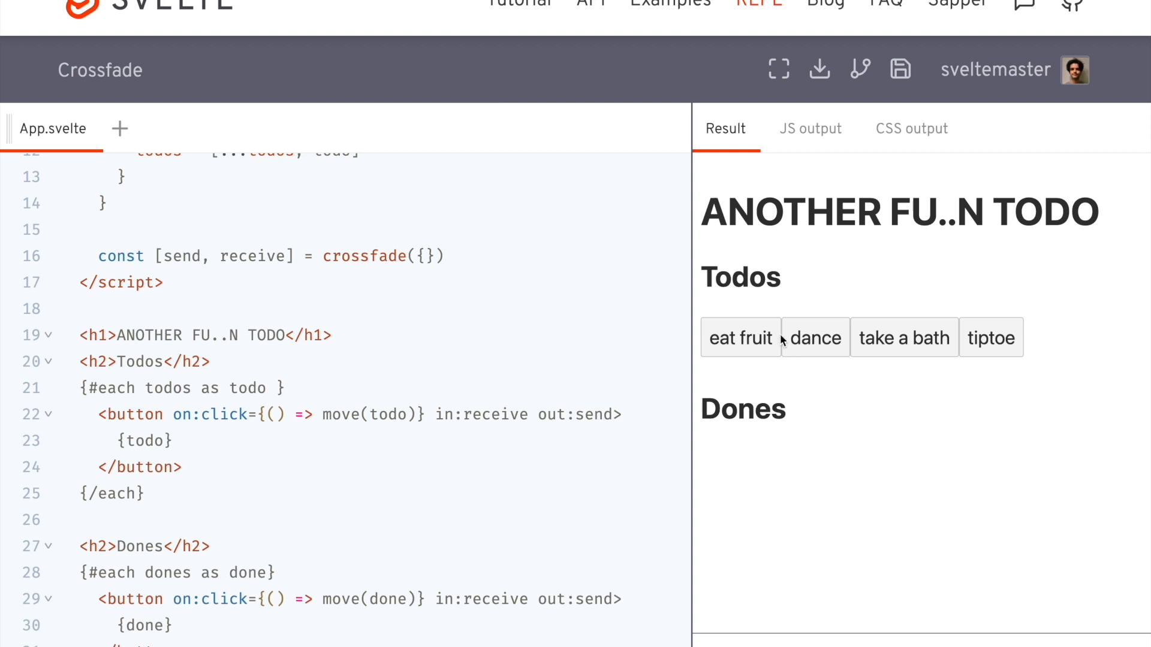
Key the todos each block with (todo) and the dones each block with (done)
click(741, 338)
text( (done))
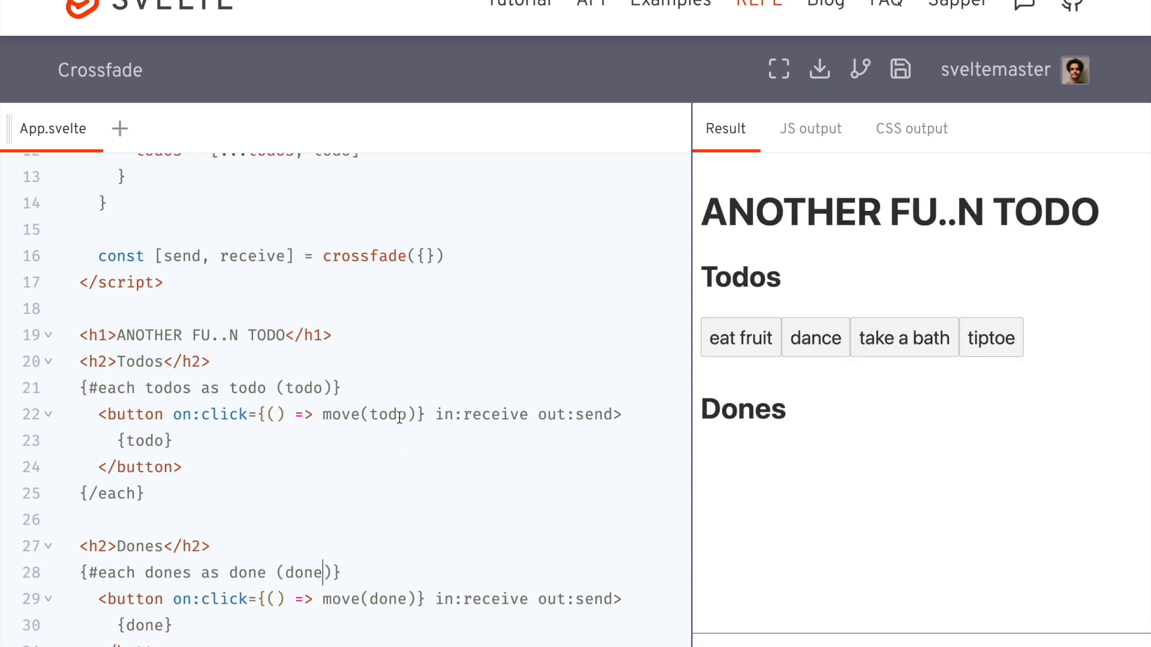
double_click(302, 387)
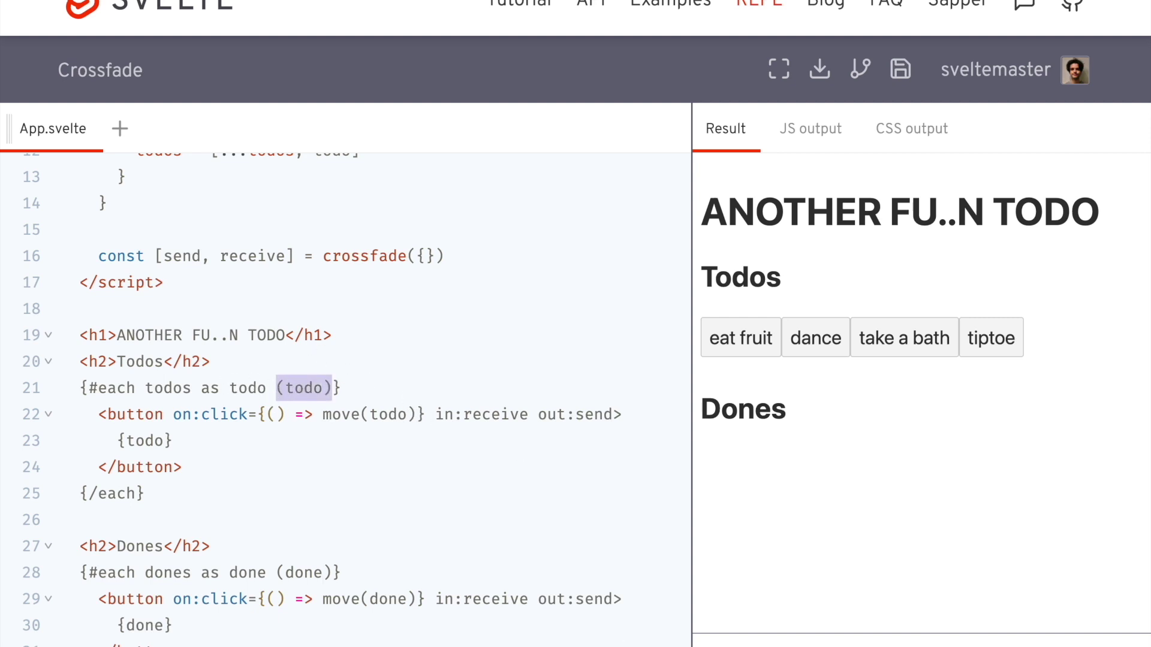
mouse_move(255, 543)
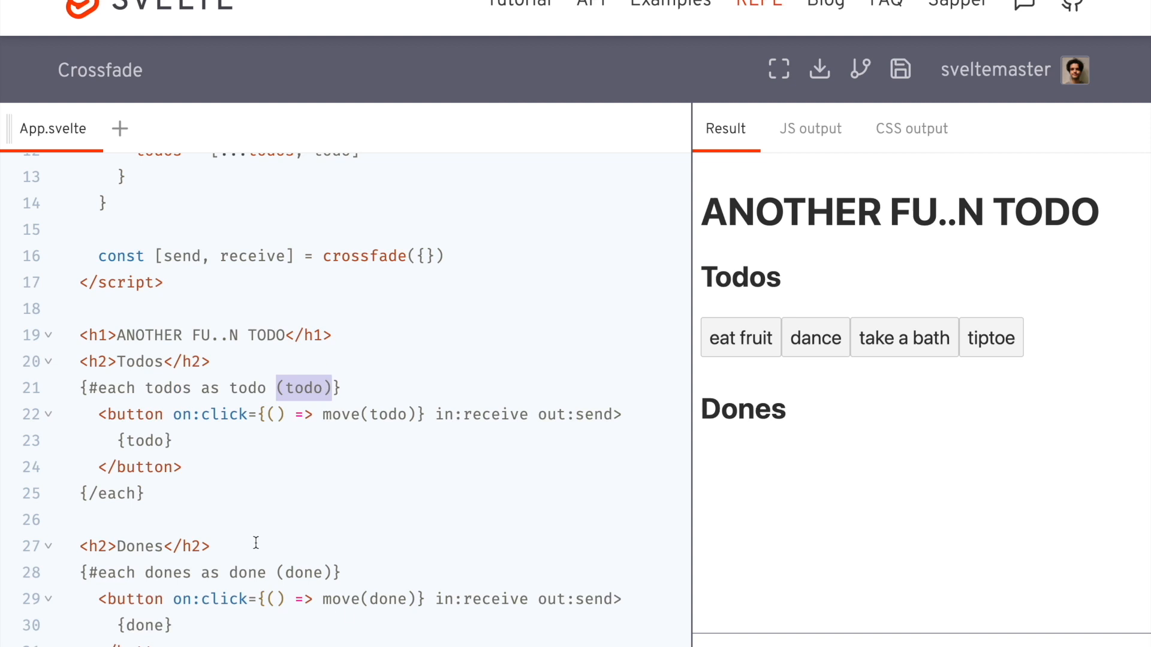
scroll(up, 3)
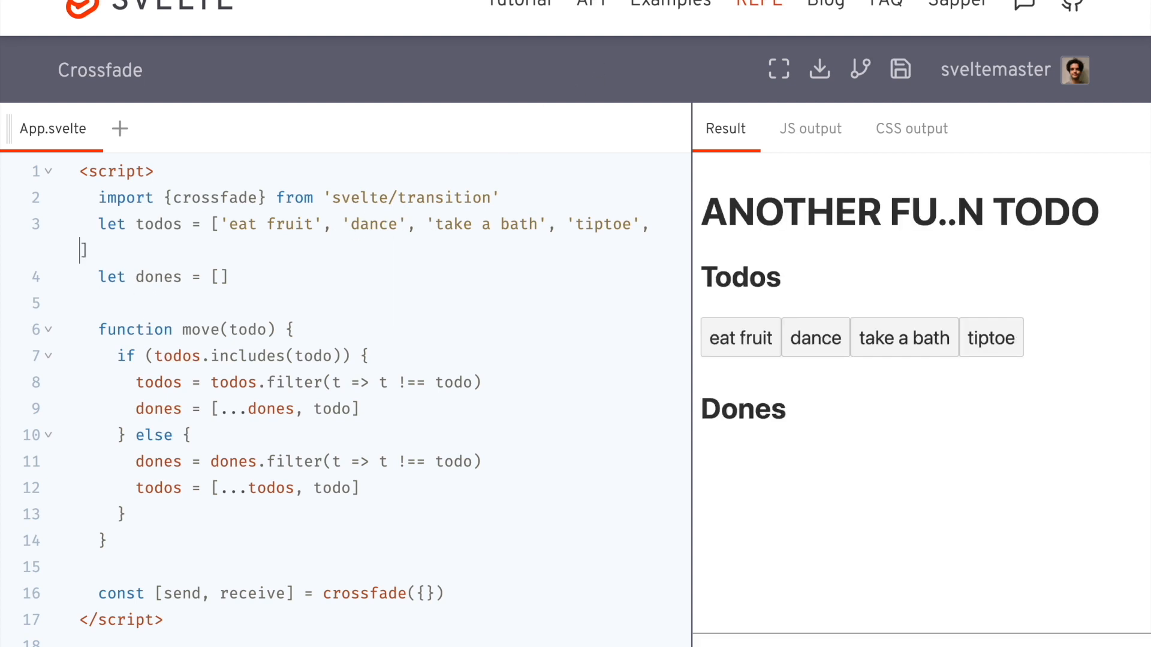
Move eat fruit and tiptoe to Dones and send a finished item back to watch the crossfade
scroll(down, 3)
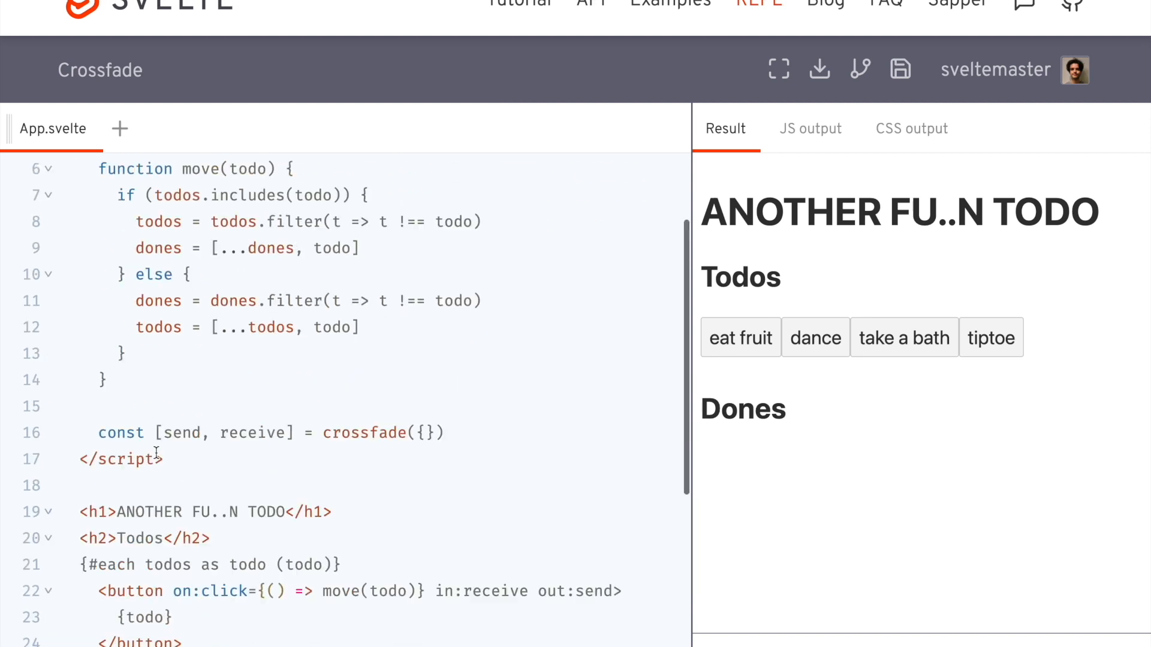
click(739, 338)
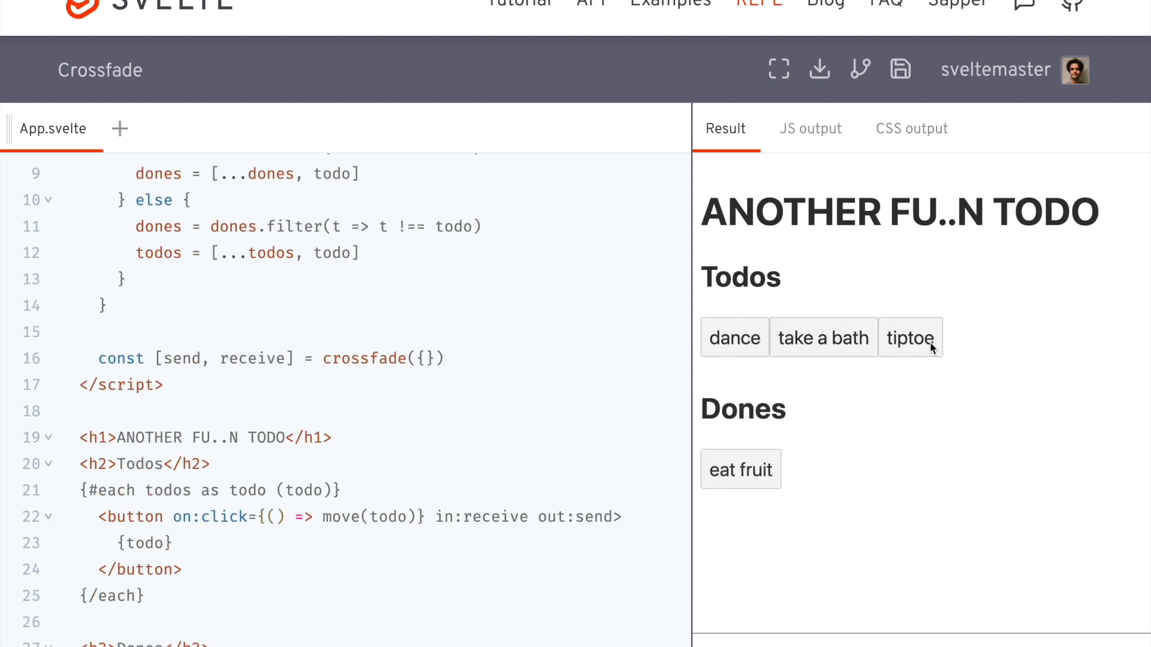
click(734, 338)
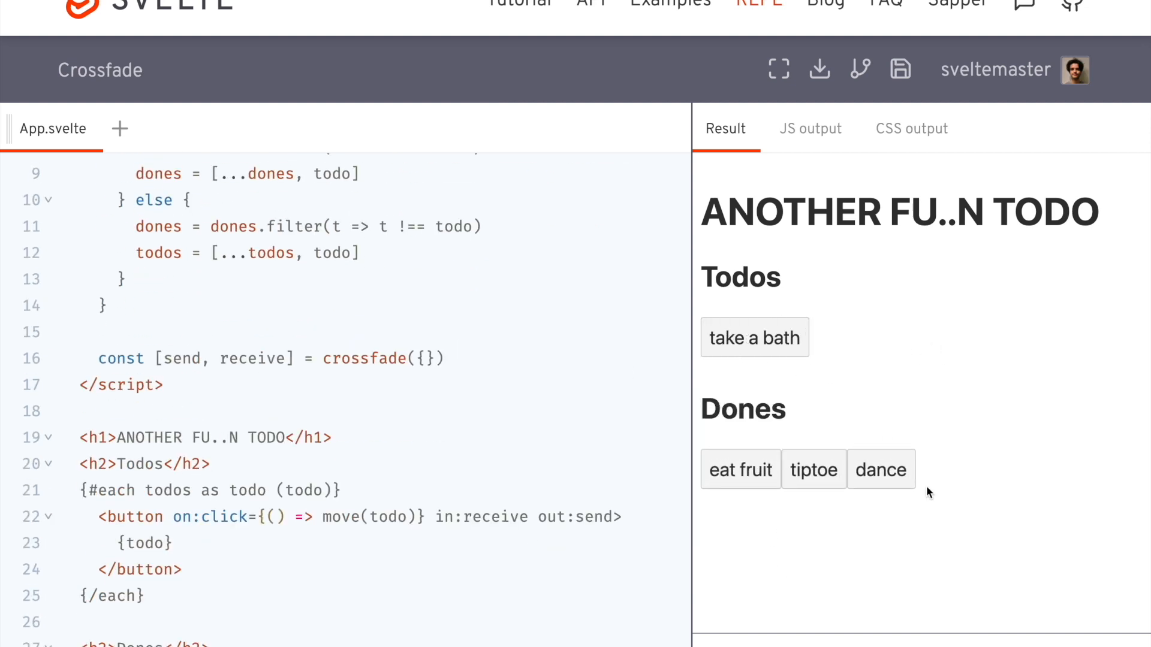
click(754, 338)
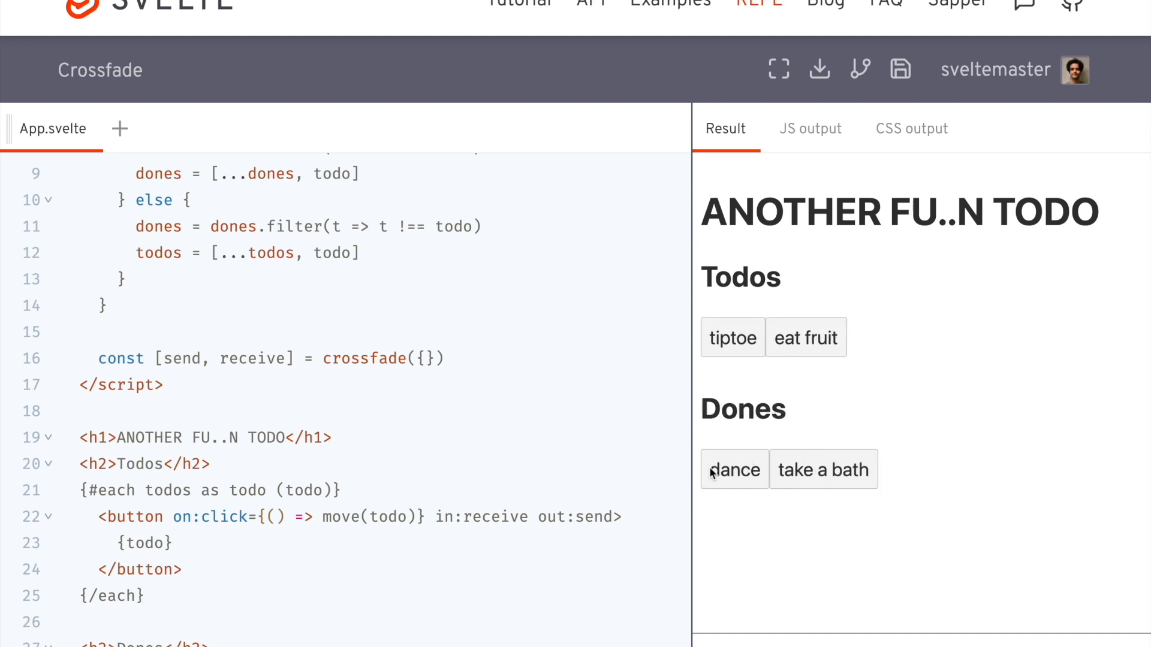
scroll(up, 3)
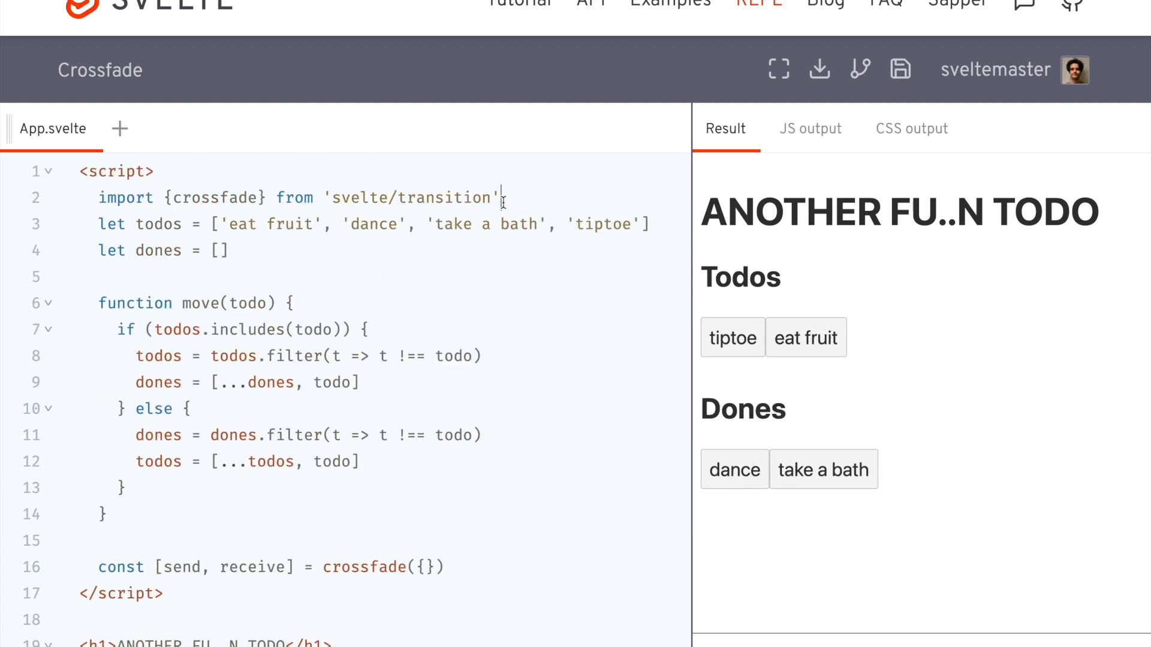
Add import {flip} from 'svelte/animate' and append animate:flip to both button tags
text(import {)
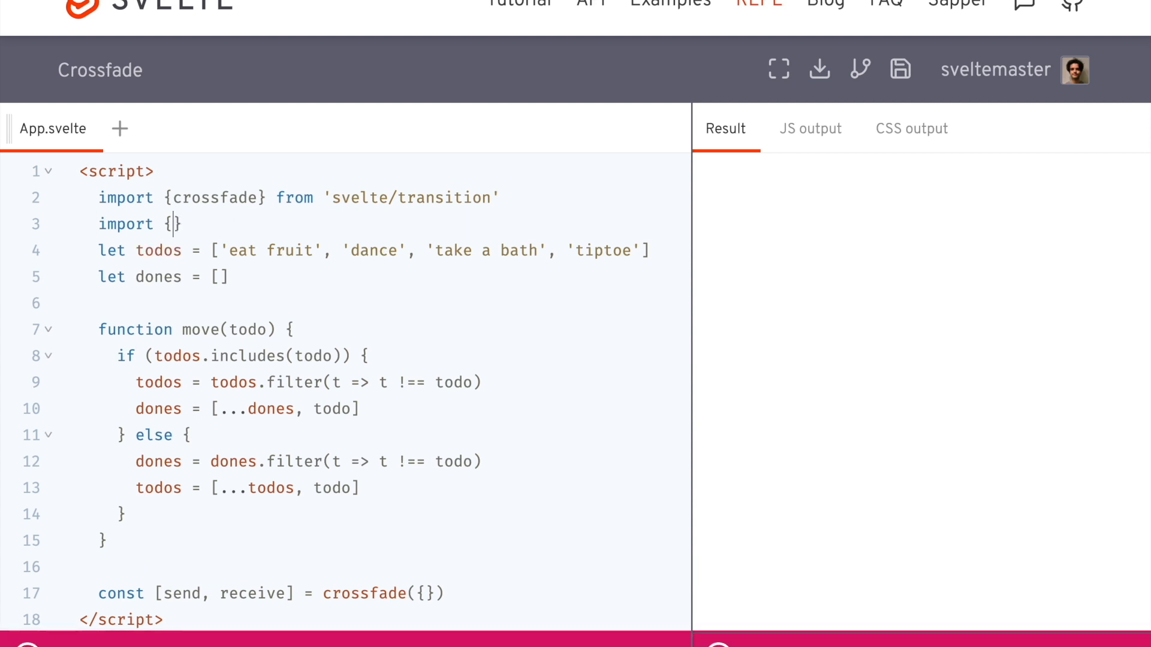
text(flip} from 'sv)
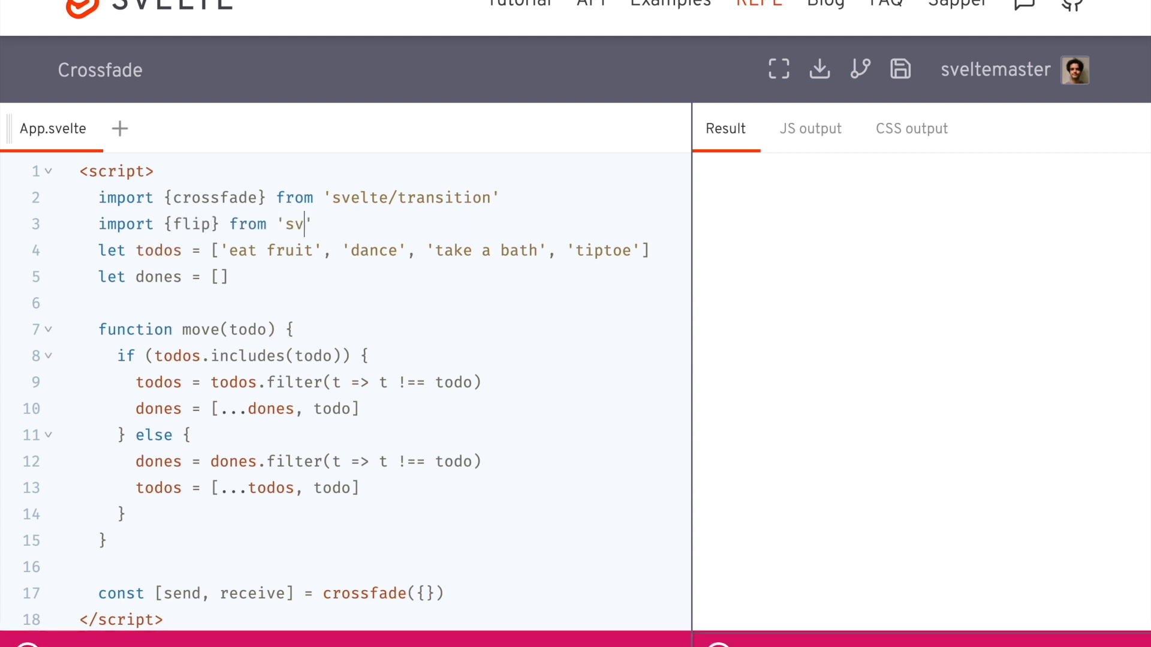
scroll(down, 3)
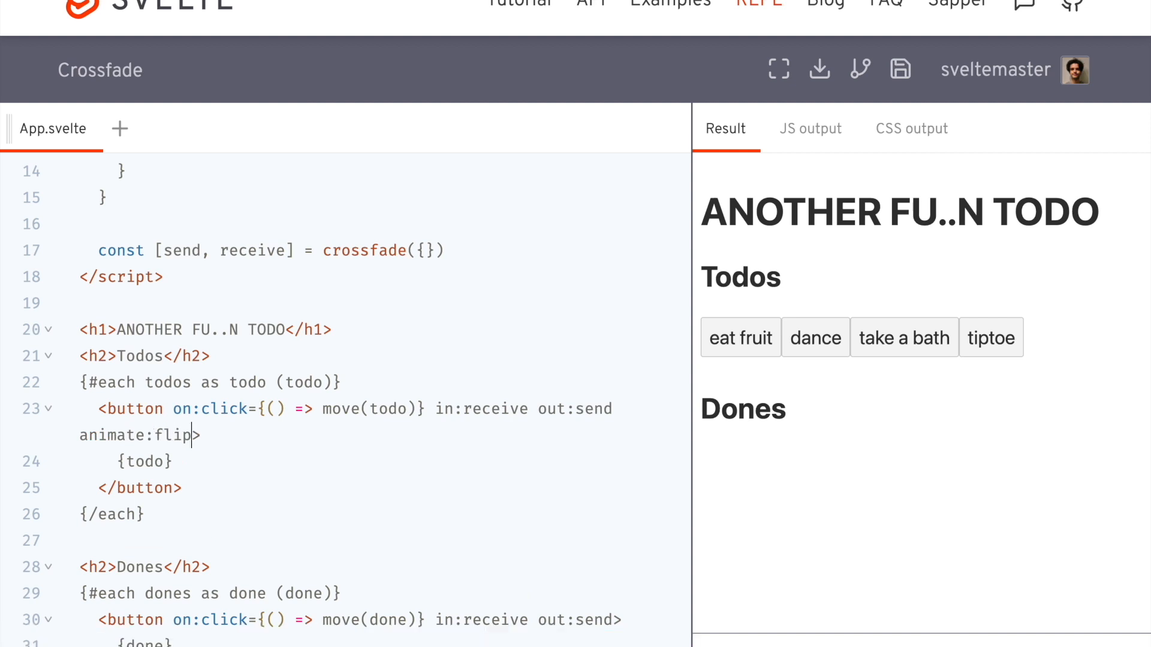
scroll(down, 3)
text( animate:f)
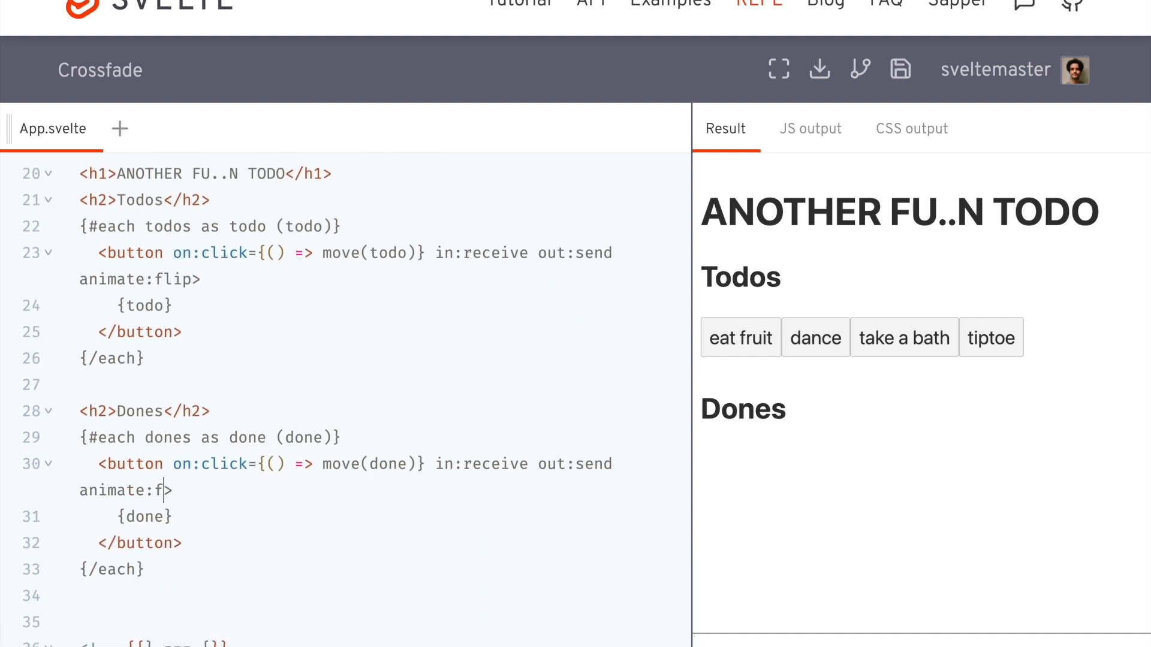
text(lip>)
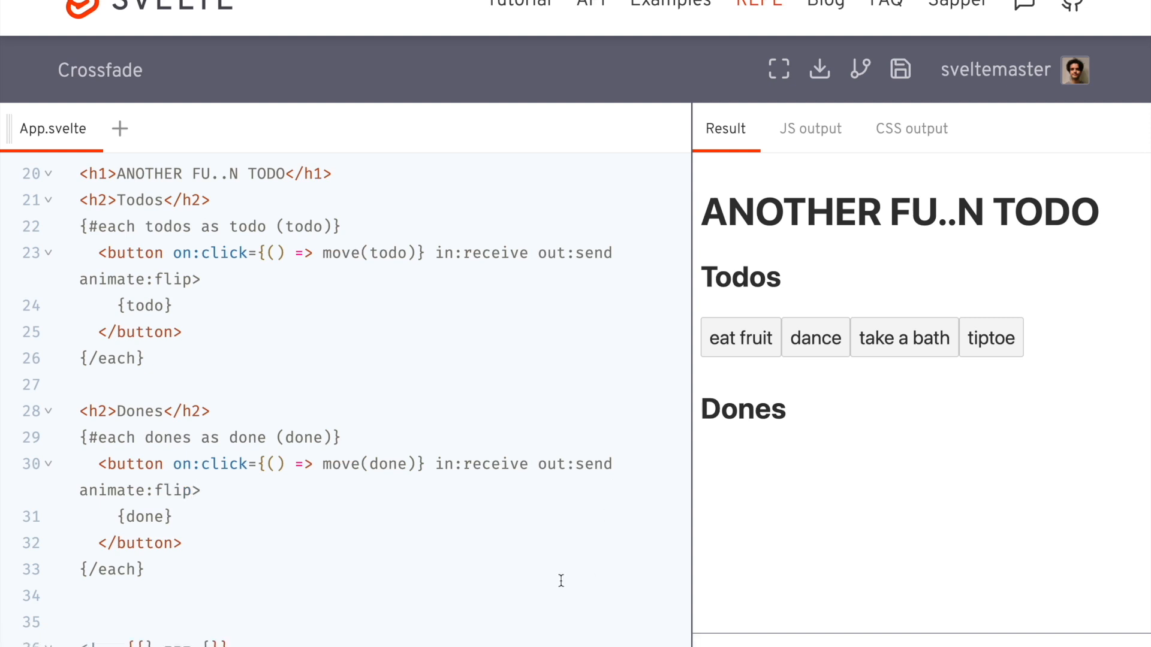
Move dance, eat fruit and tiptoe to Dones, then send all four items back to Todos
click(815, 338)
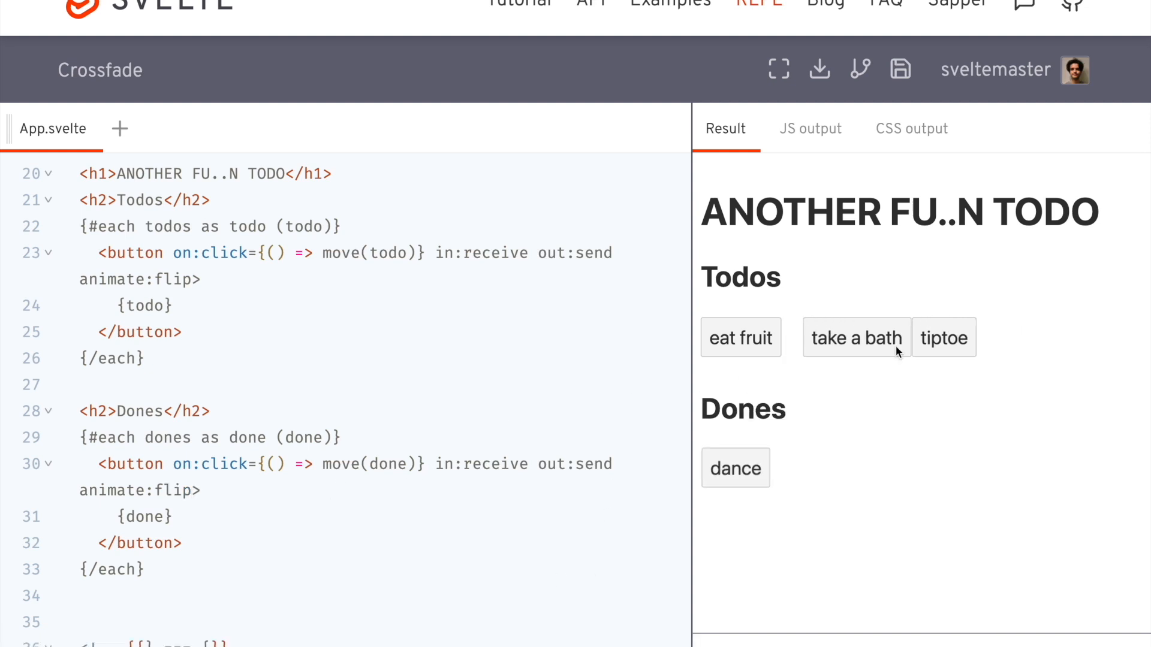
click(739, 338)
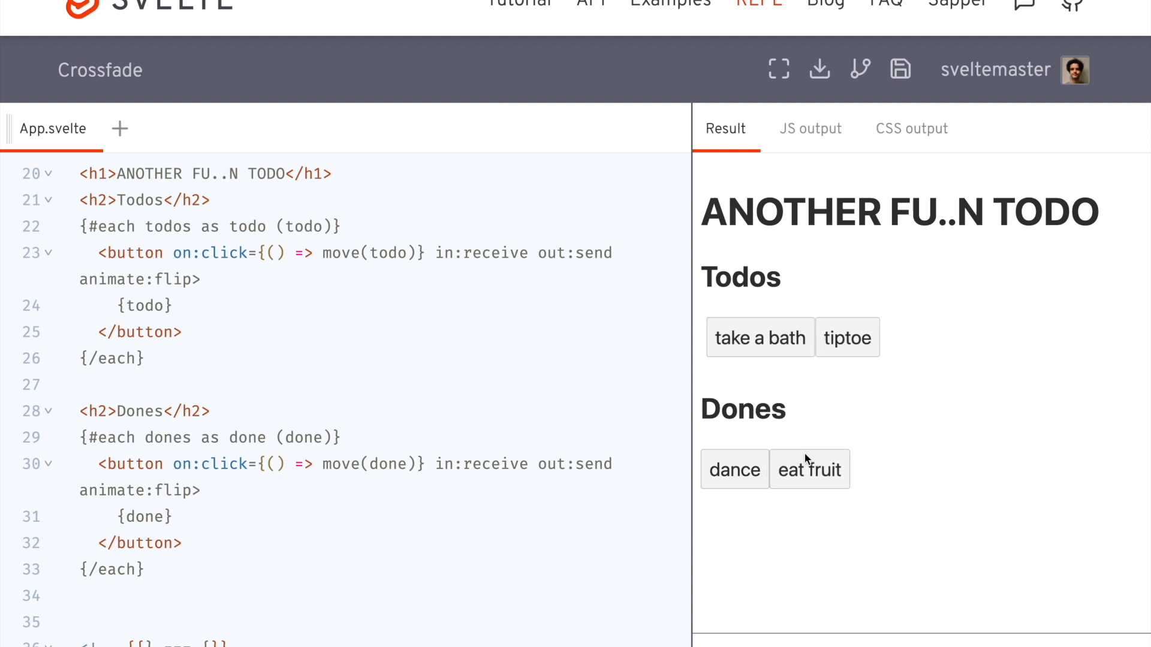
click(846, 338)
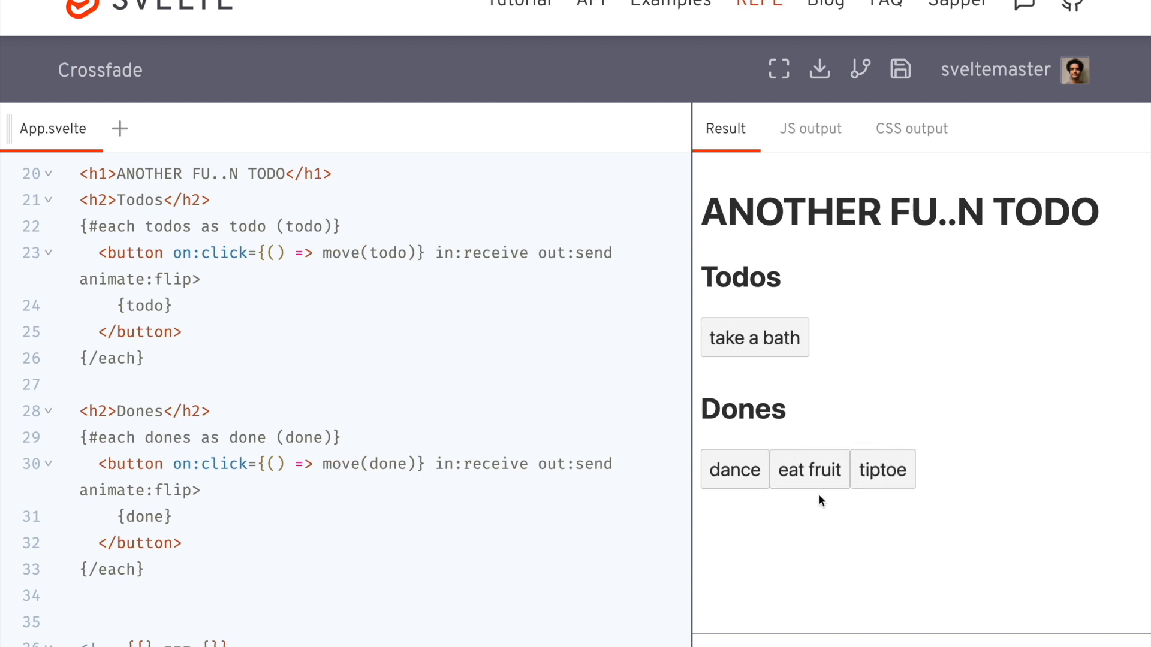
click(809, 470)
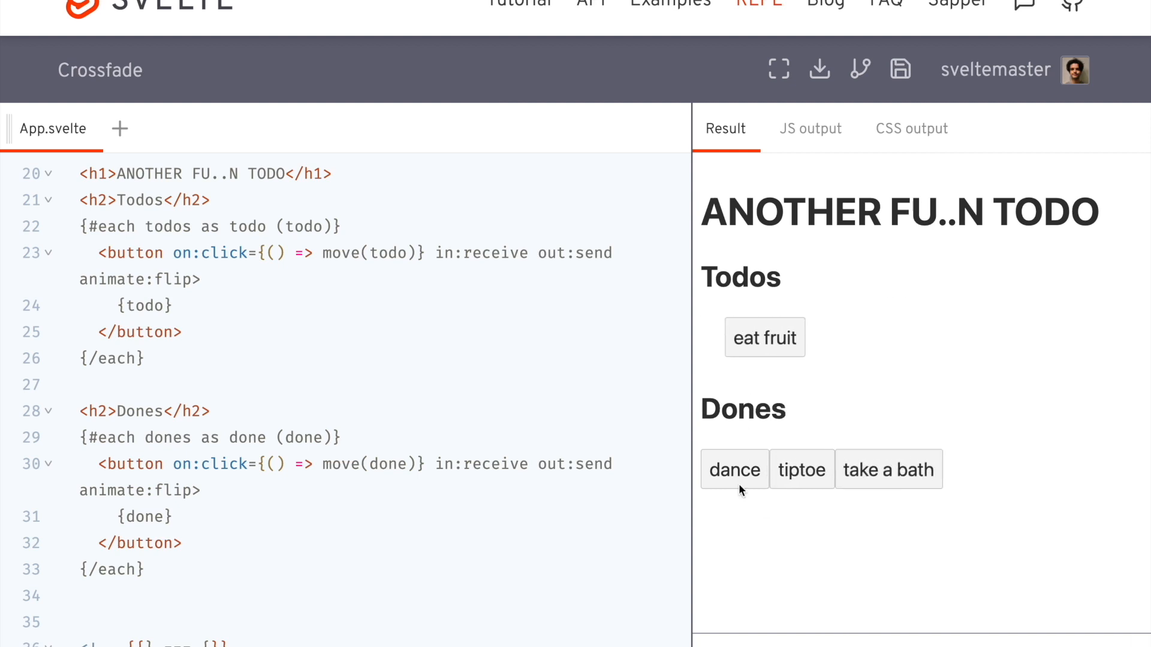
click(733, 470)
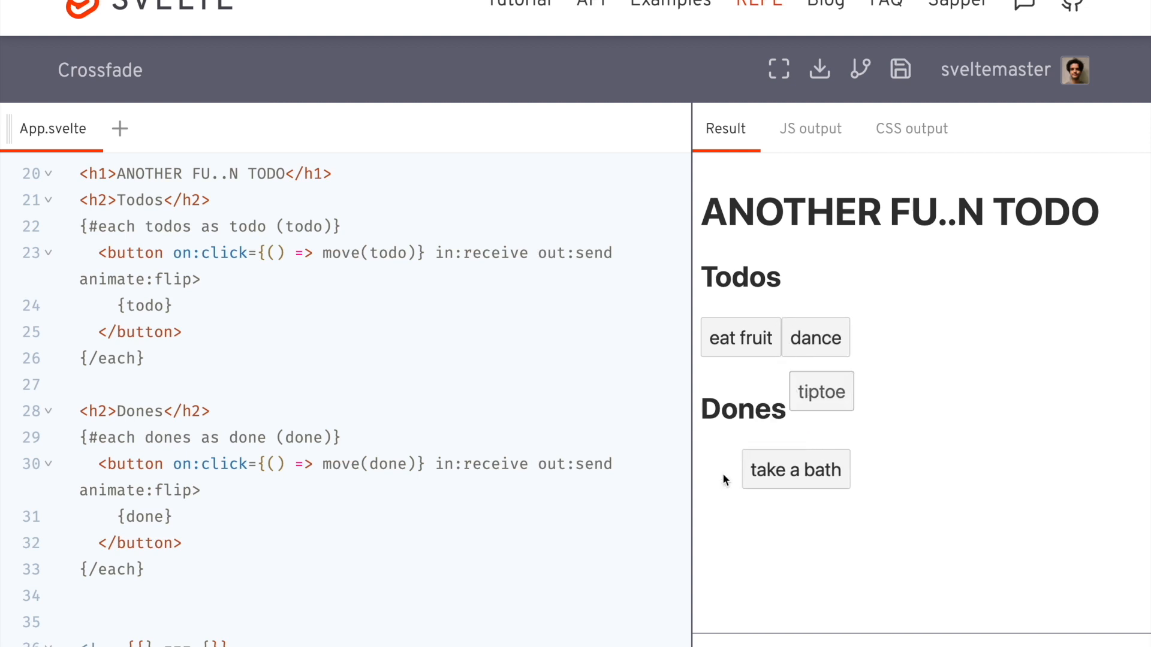
click(820, 391)
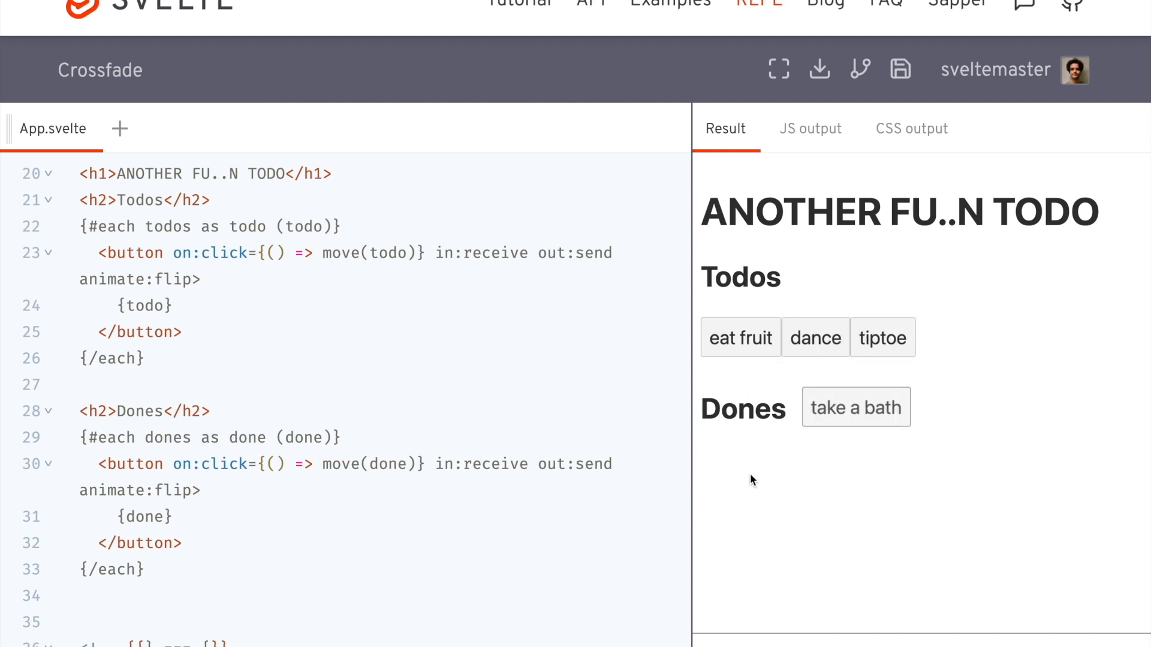
click(855, 408)
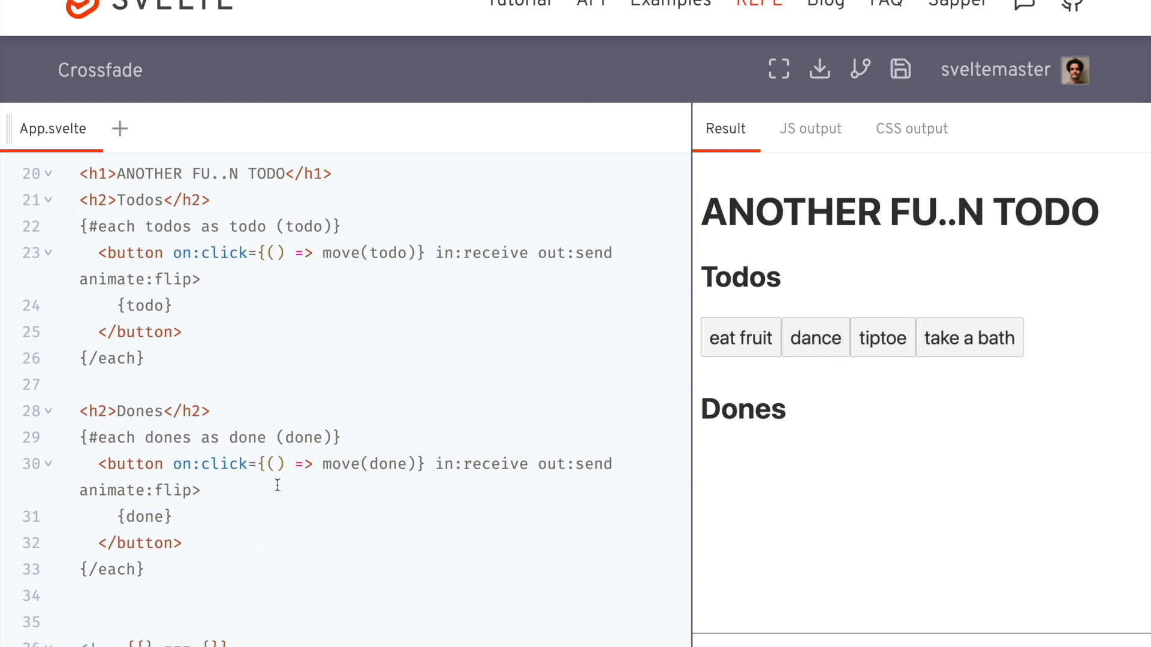
Start a blank fifth entry in the todos array
scroll(down, 3)
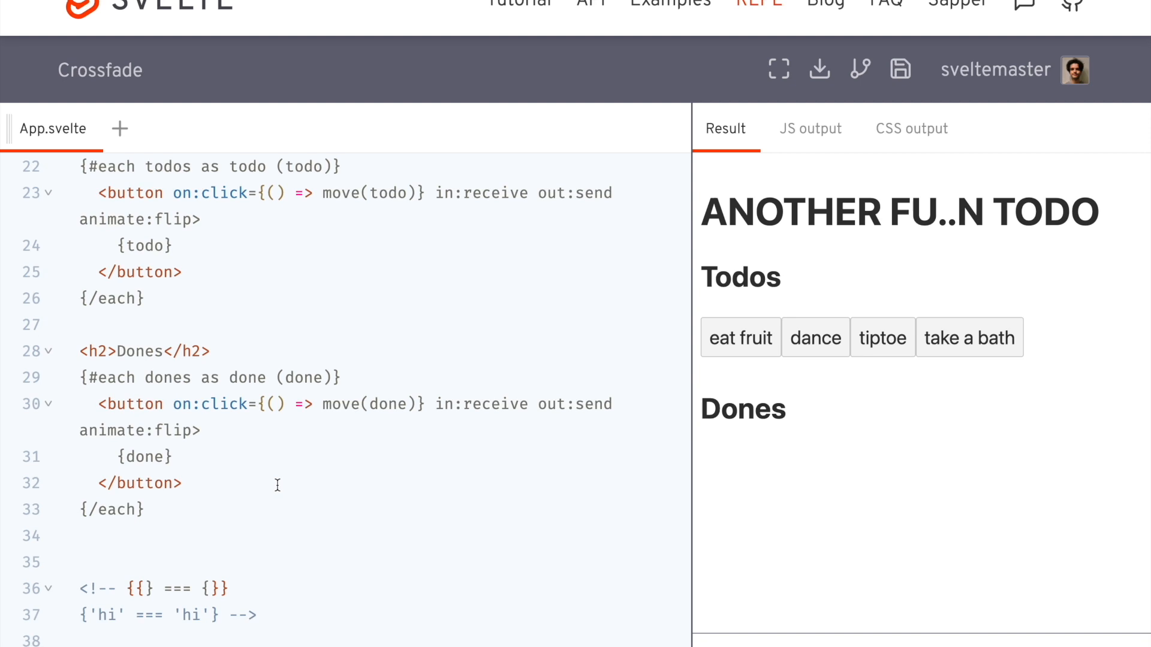
scroll(up, 3)
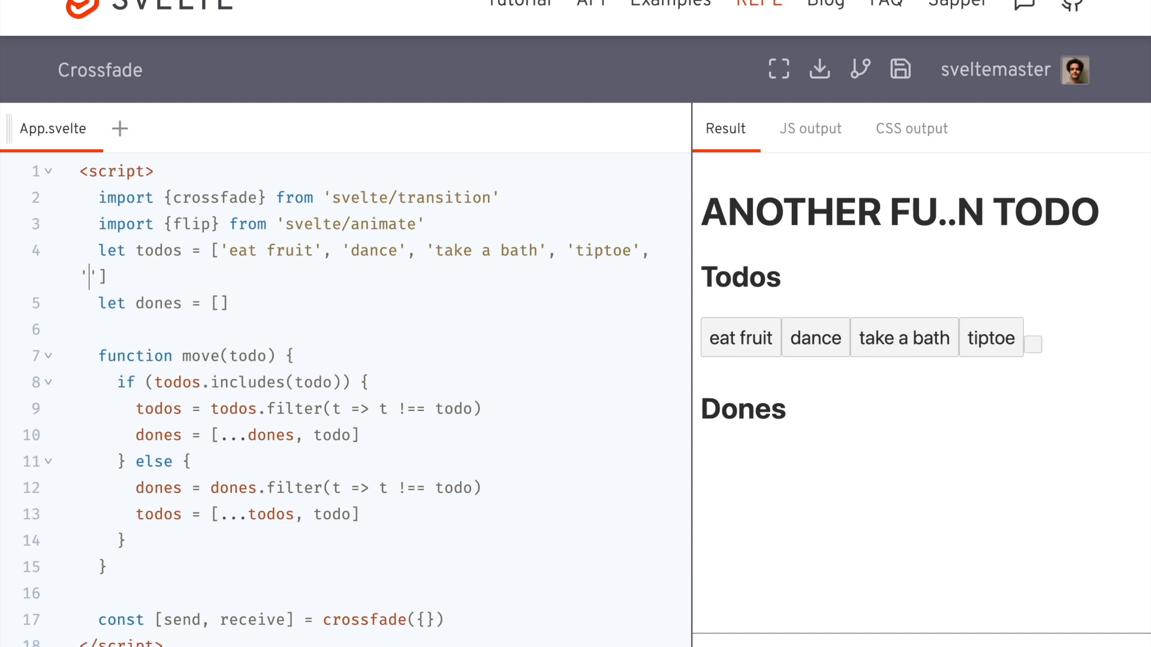
Rewrite todos as {name: ...} objects with a second dance and show todo.name and done.name on buttons
text(dance)
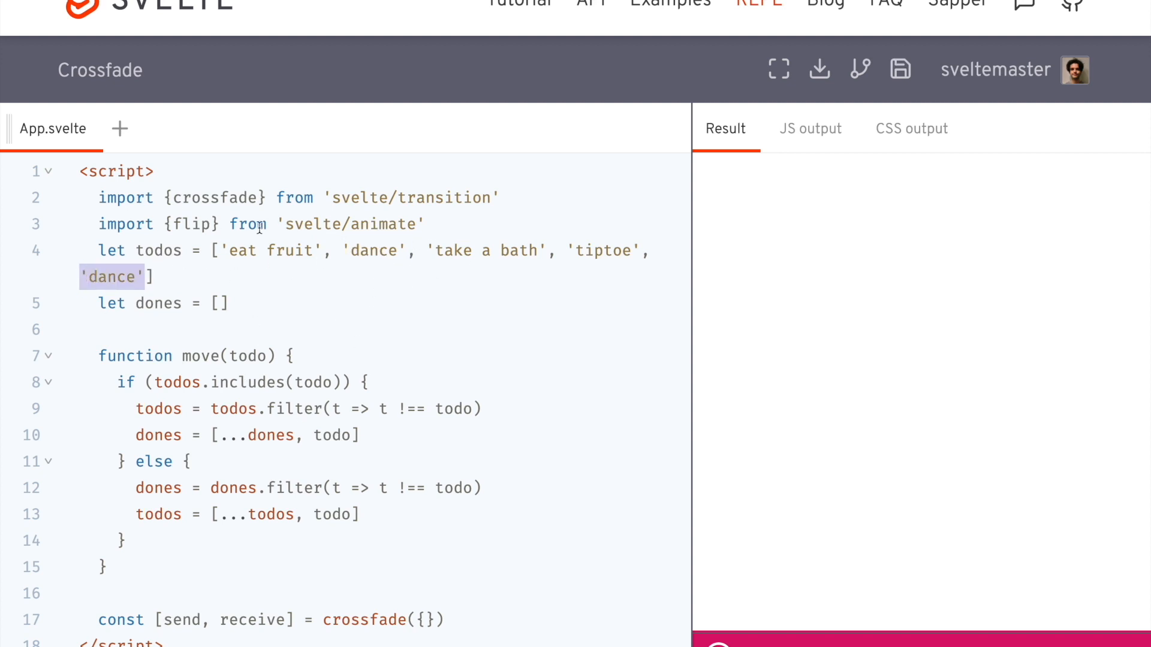
text({name})
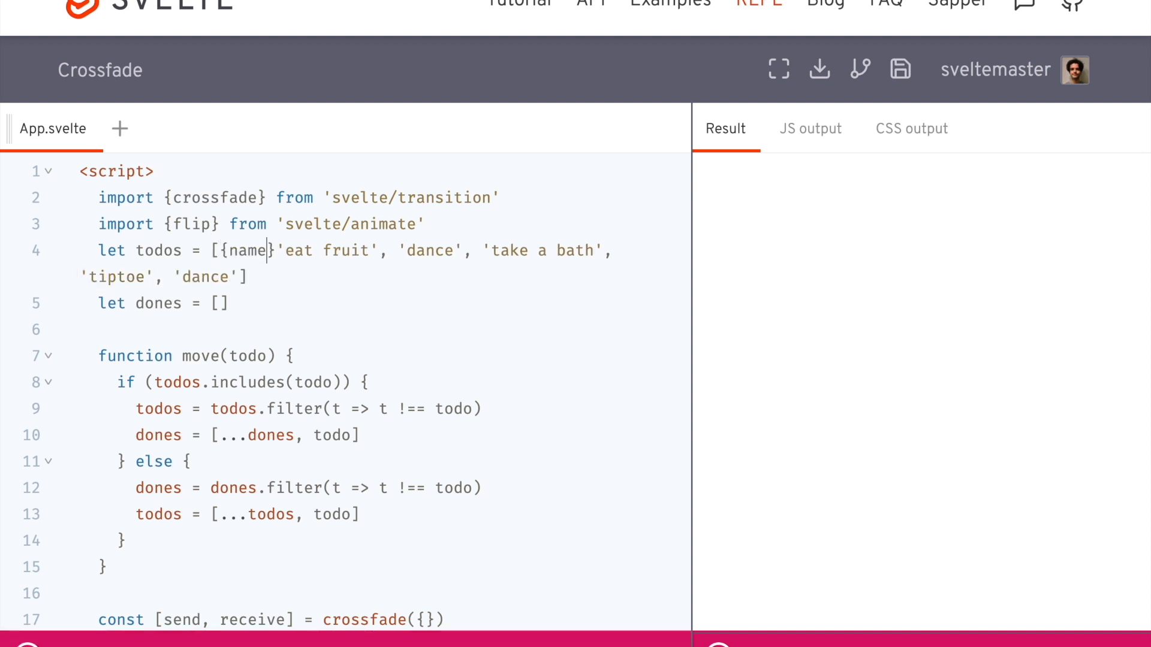
text(:)
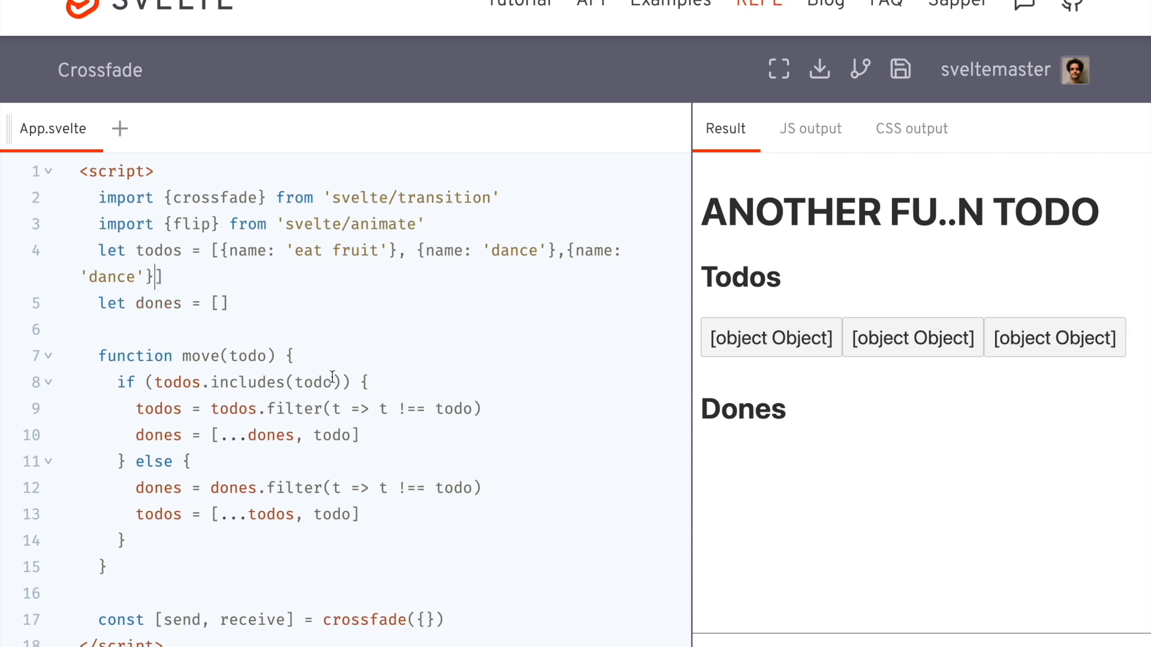
scroll(down, 3)
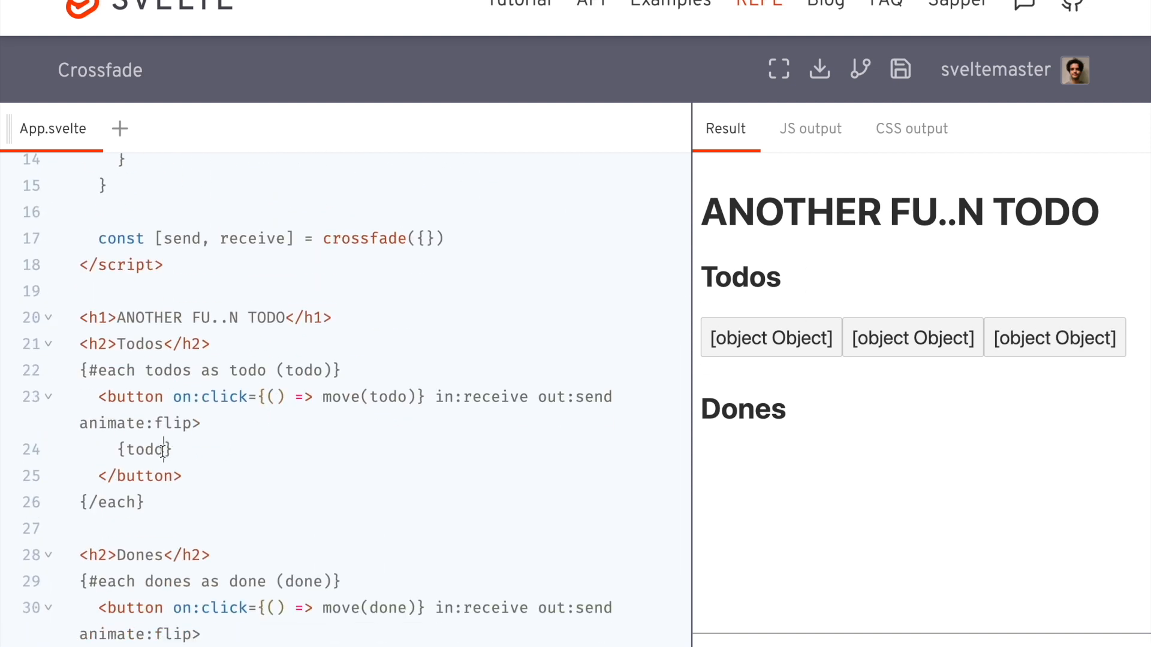
text(.name)
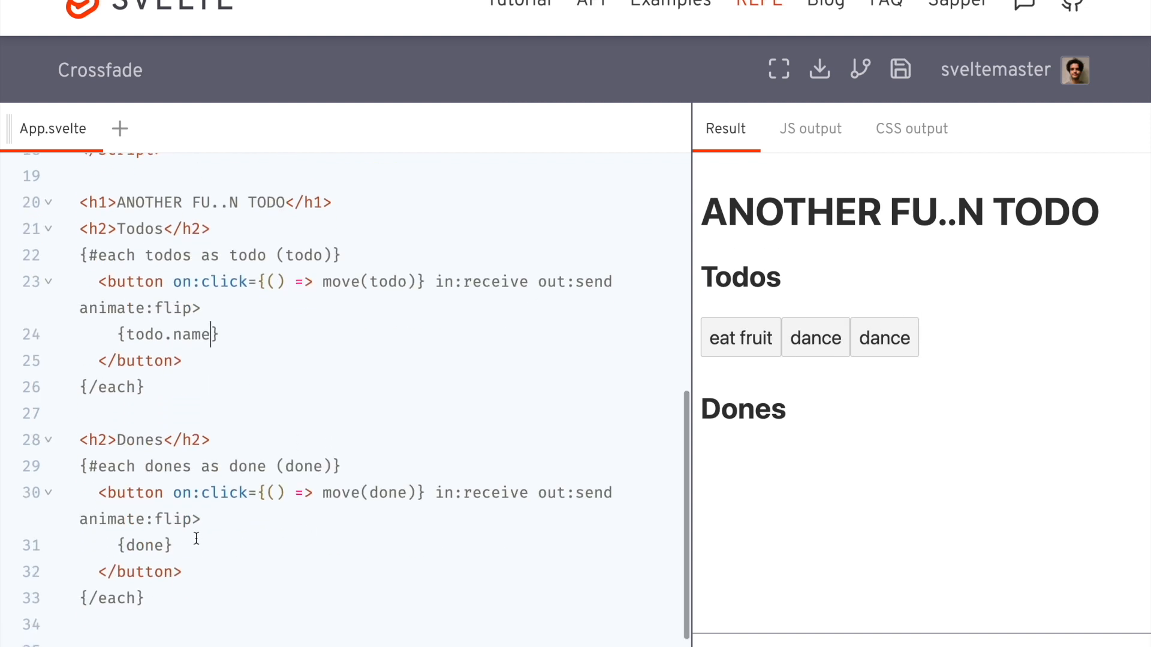
text(.name)
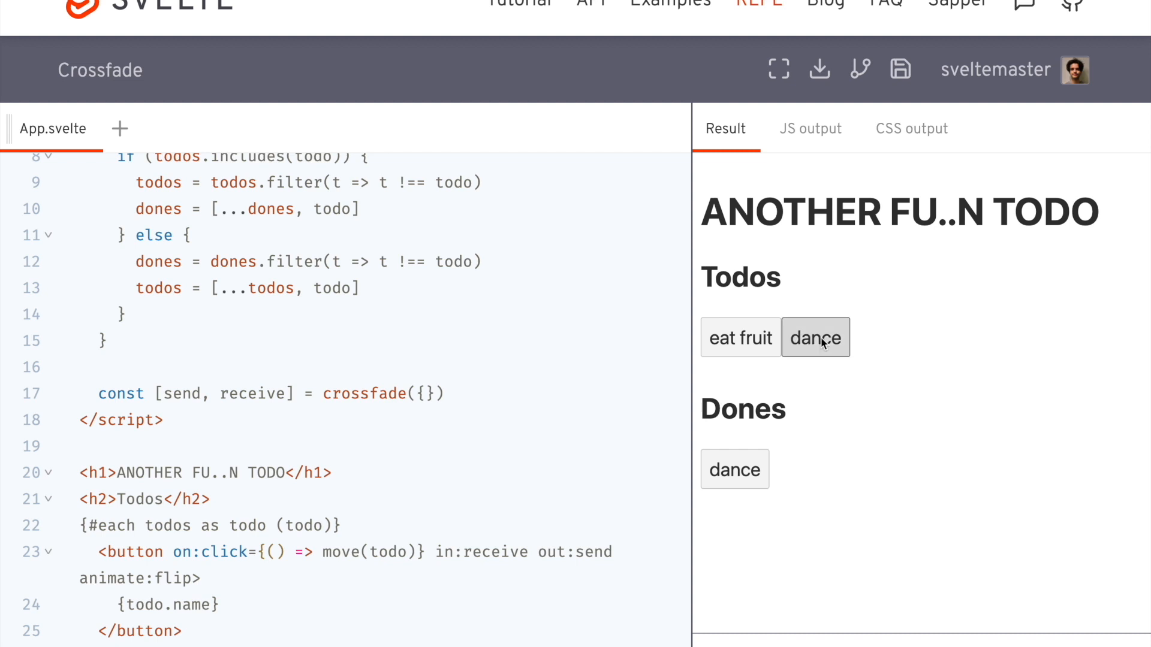
Move one dance to Dones and render {} === {} and 'hi' === 'hi' comparisons showing false true
click(814, 337)
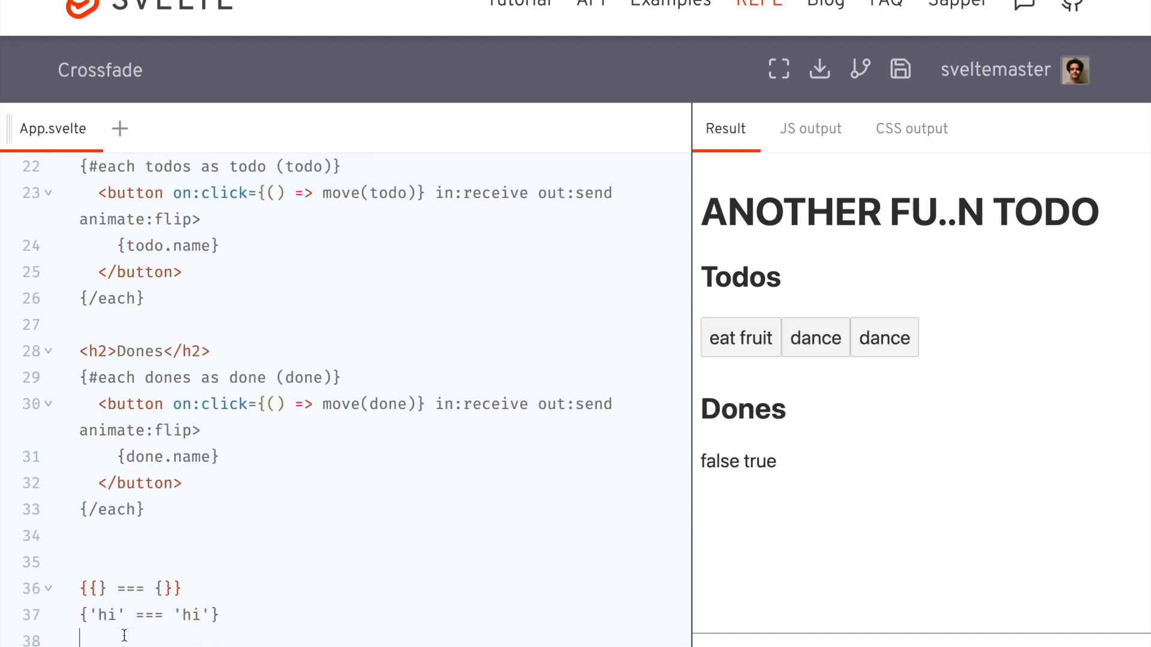
mouse_move(784, 469)
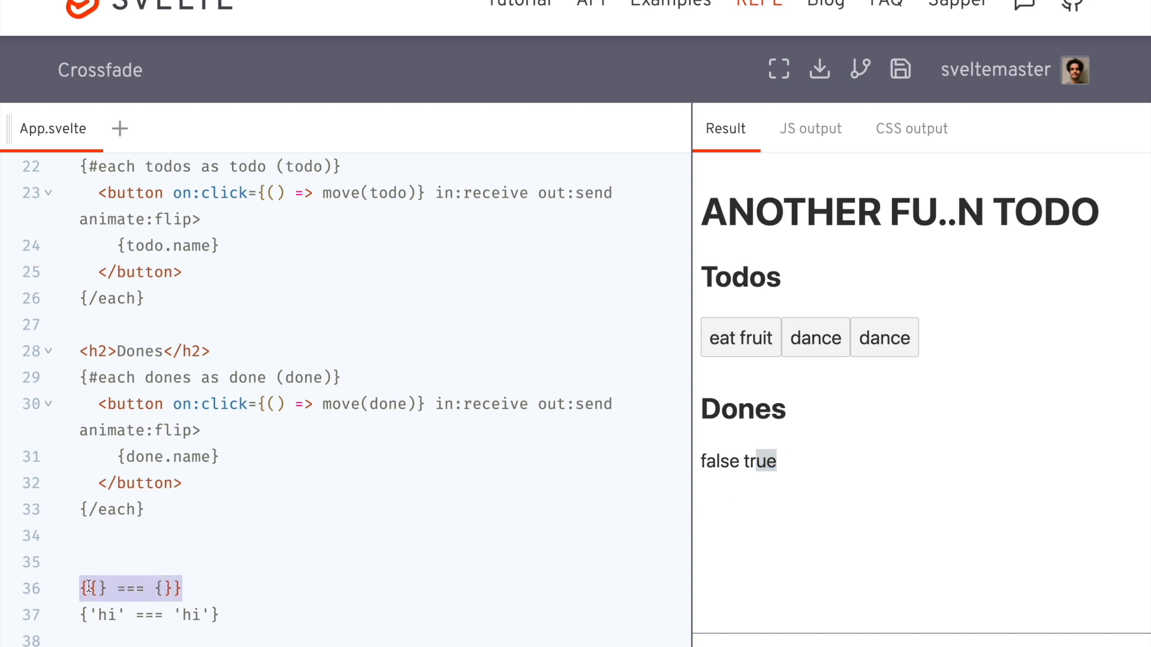
scroll(up, 3)
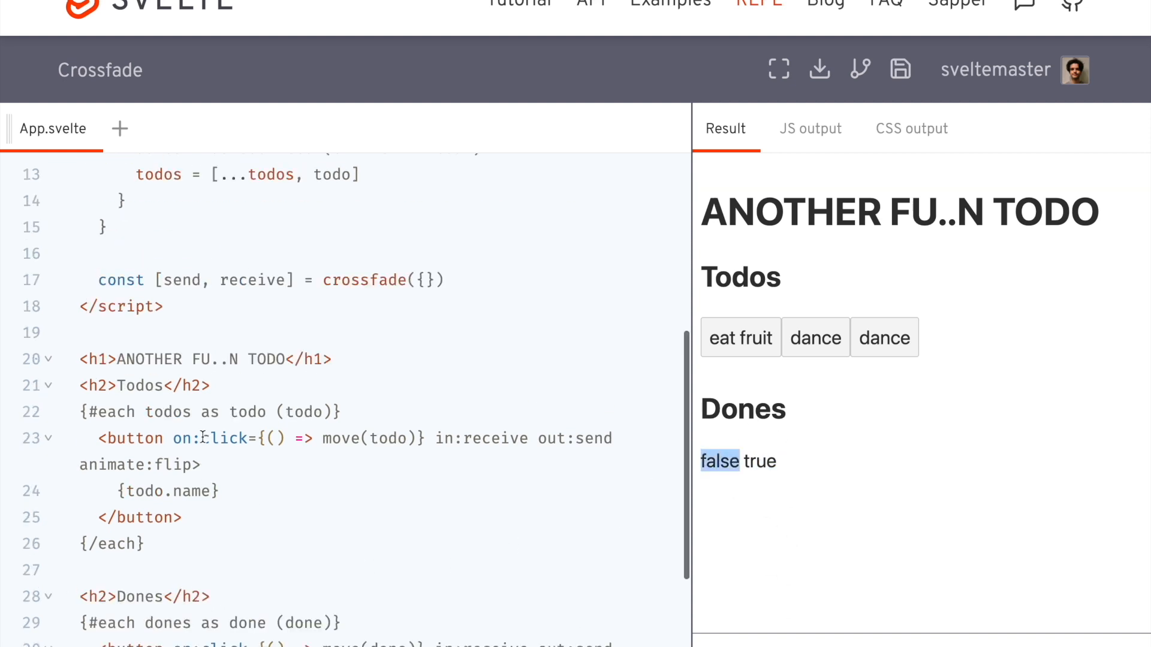
scroll(up, 3)
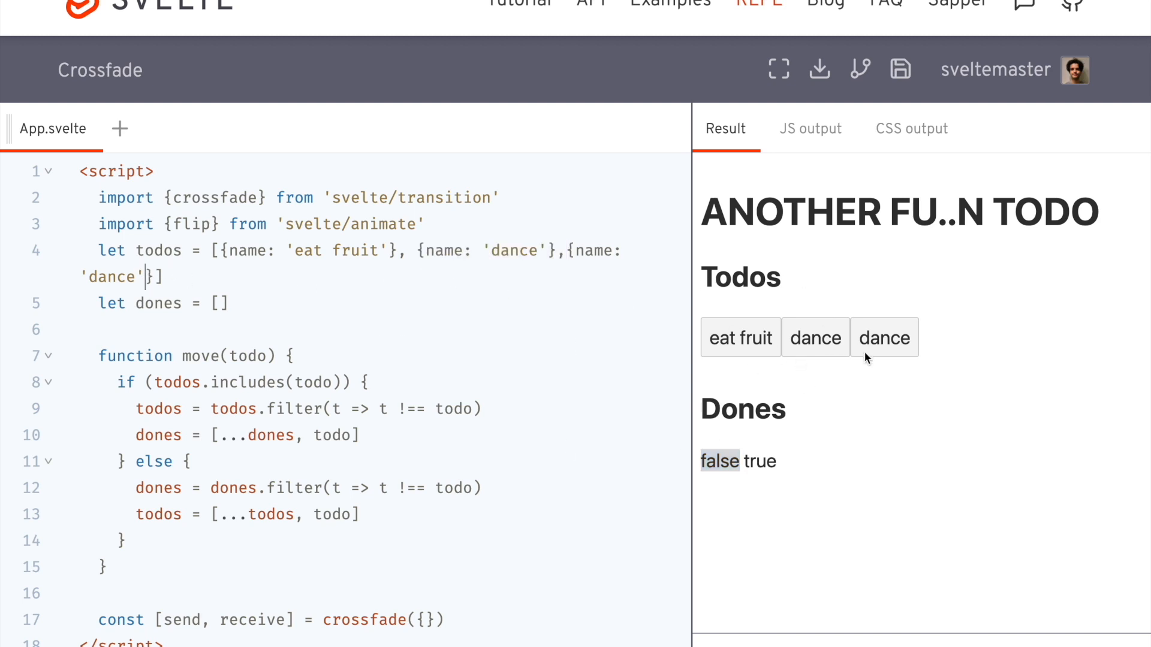
double_click(514, 251)
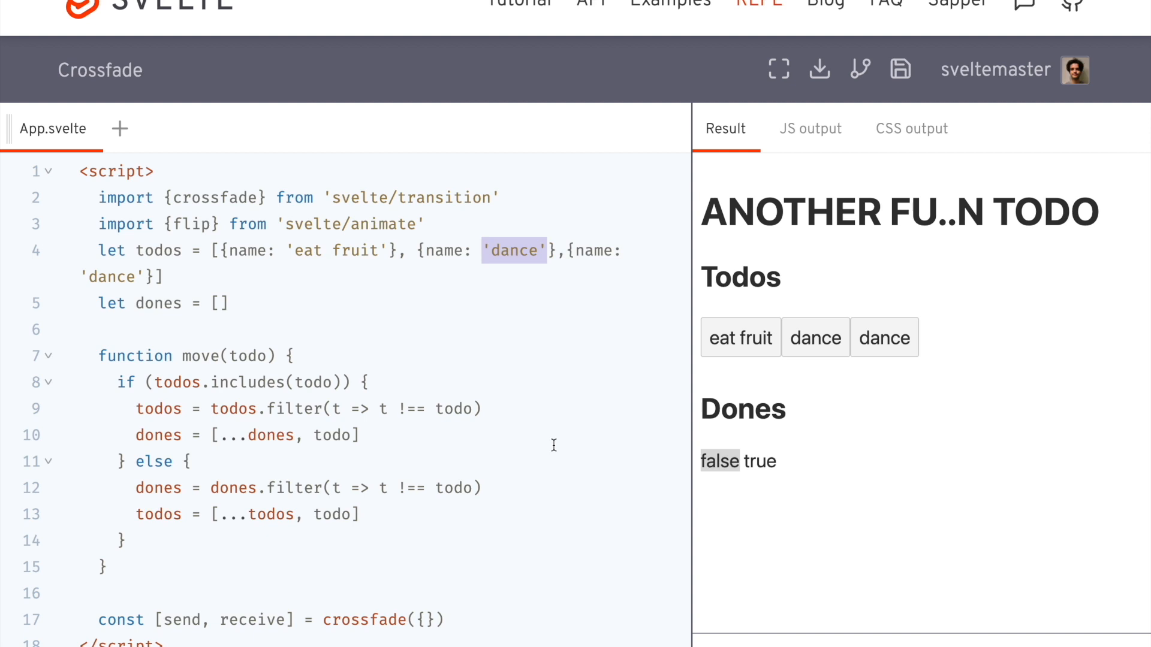
mouse_move(435, 224)
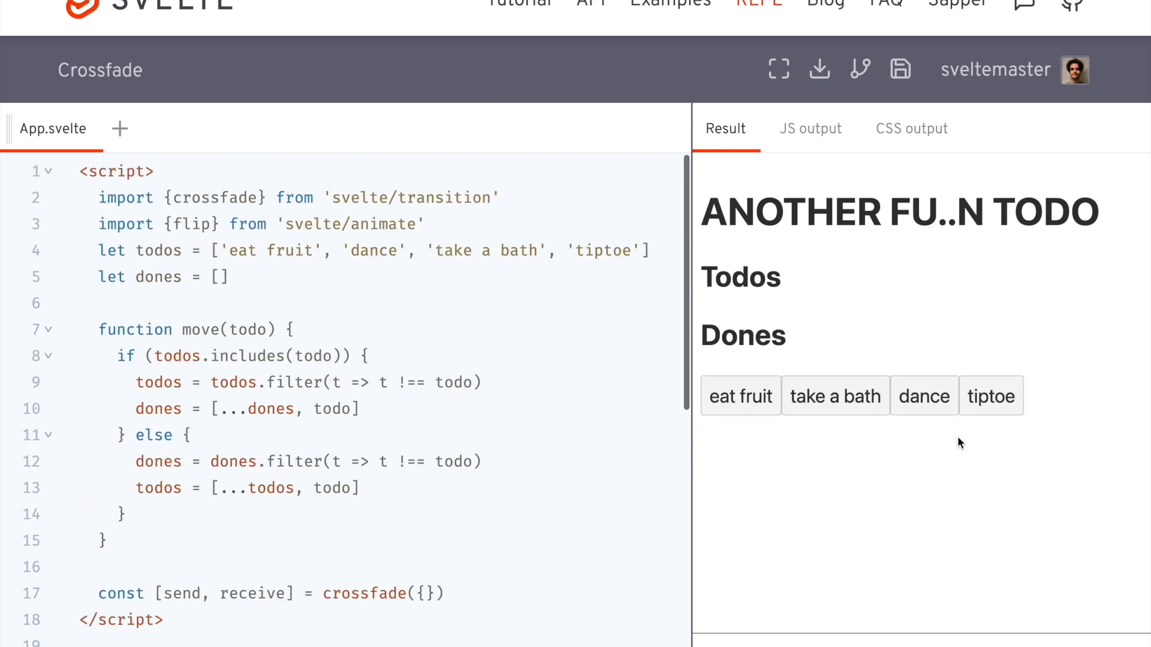
Comment out the re-add line, then move eat fruit and take a bath out of Todos
scroll(down, 3)
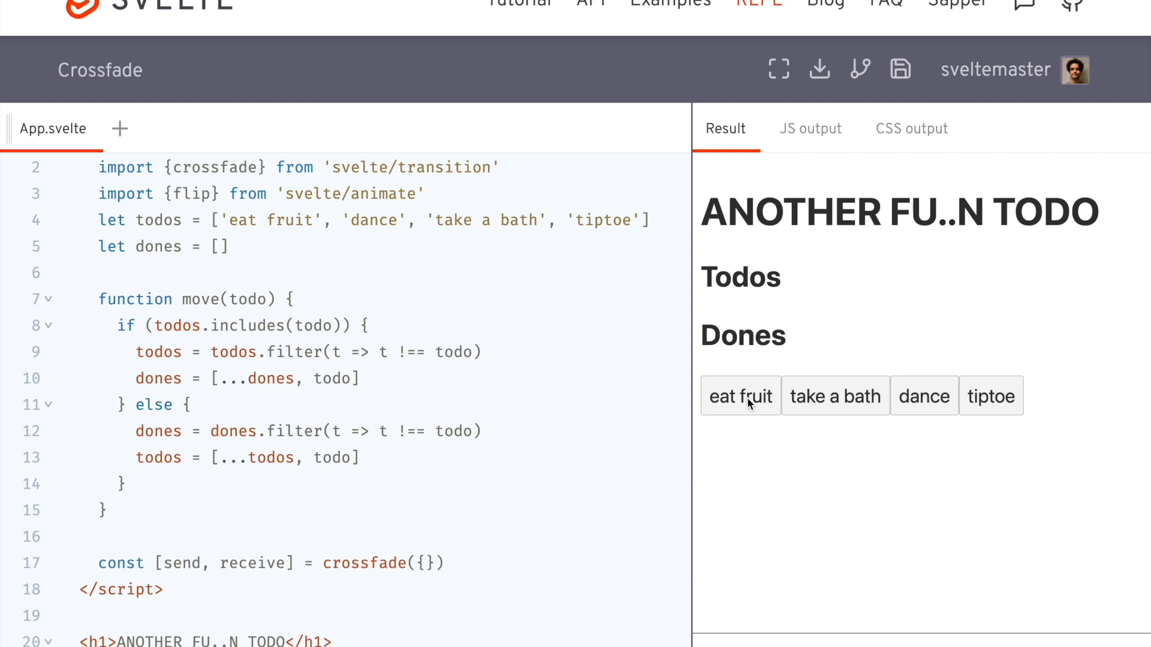
click(741, 396)
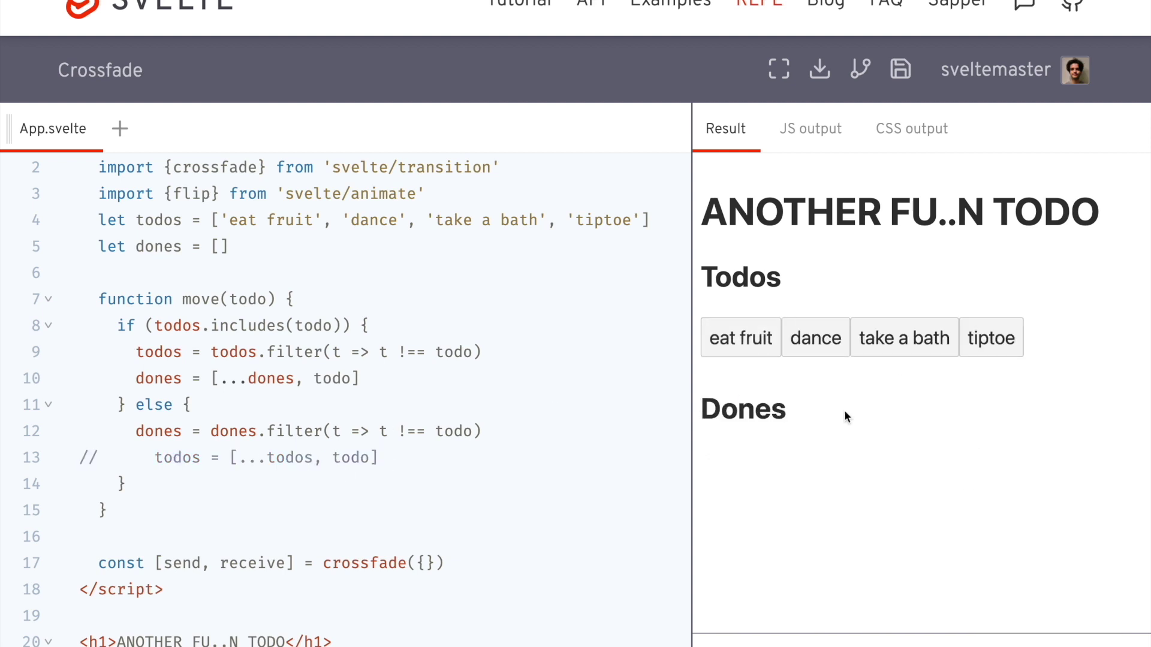
click(741, 338)
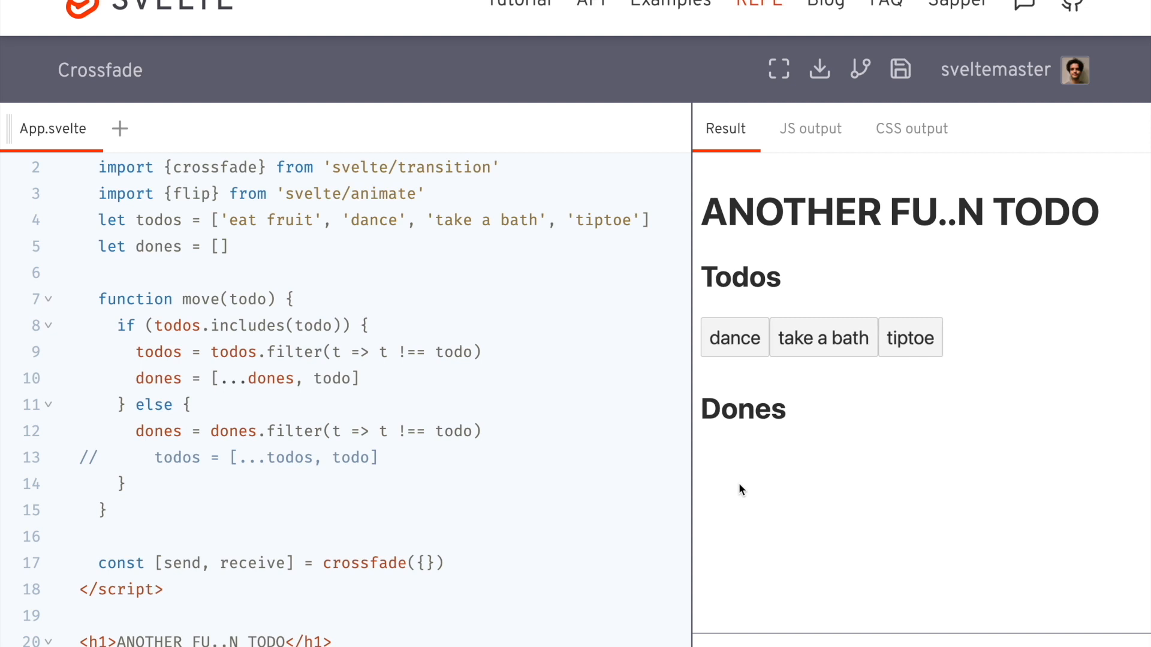
mouse_move(754, 464)
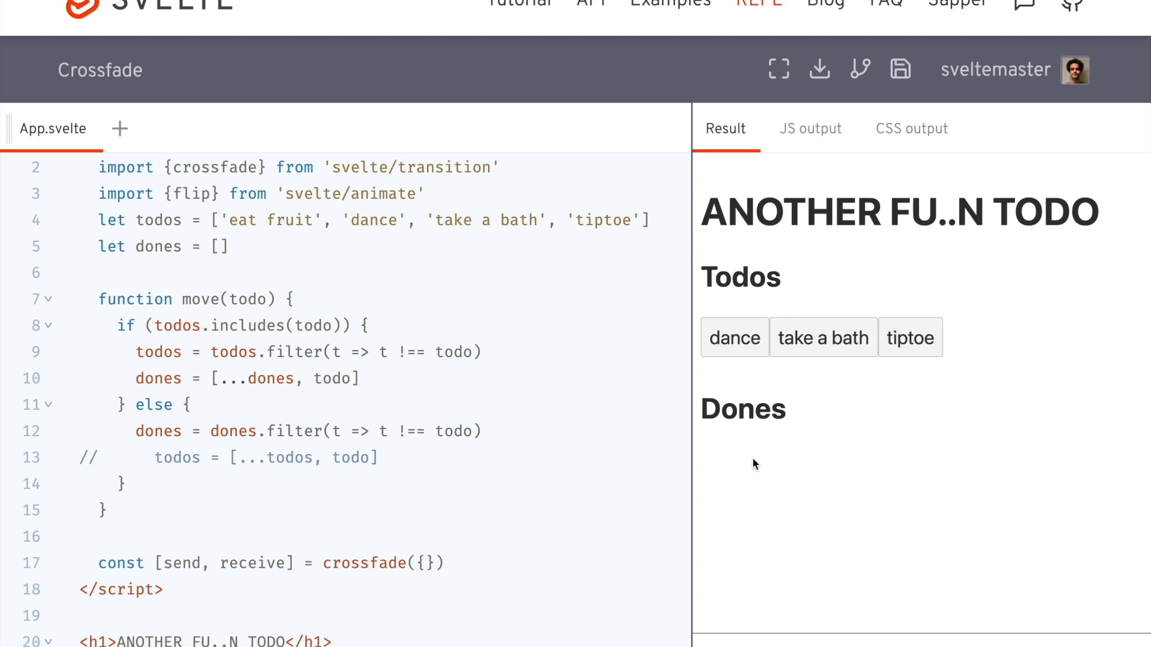
mouse_move(824, 338)
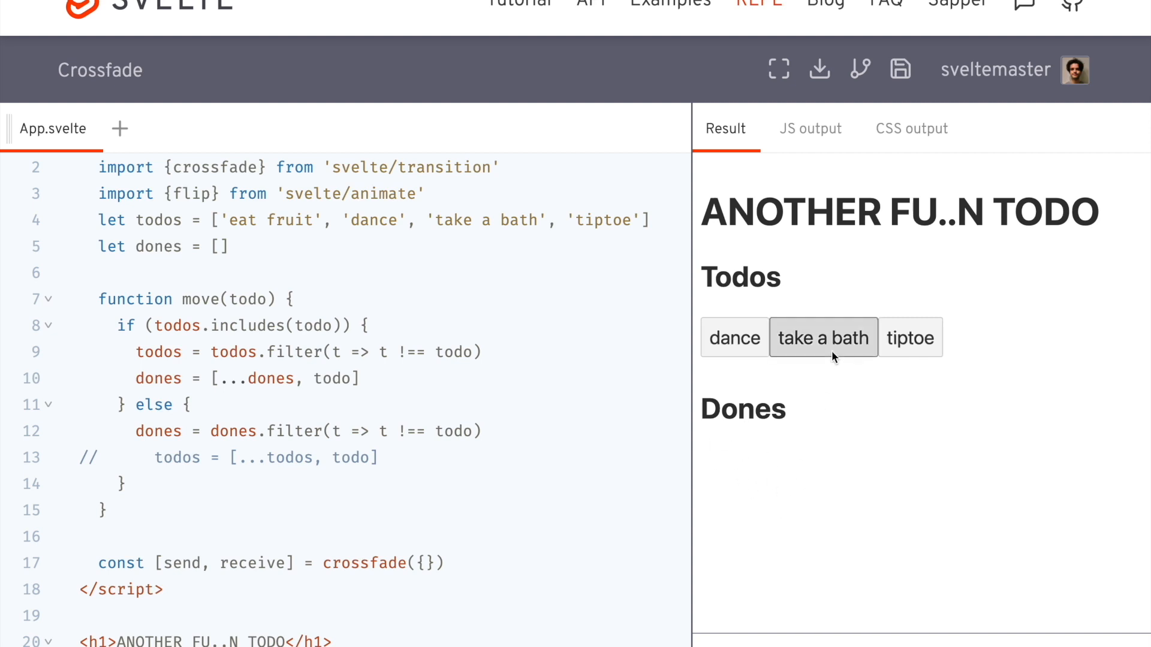
click(822, 338)
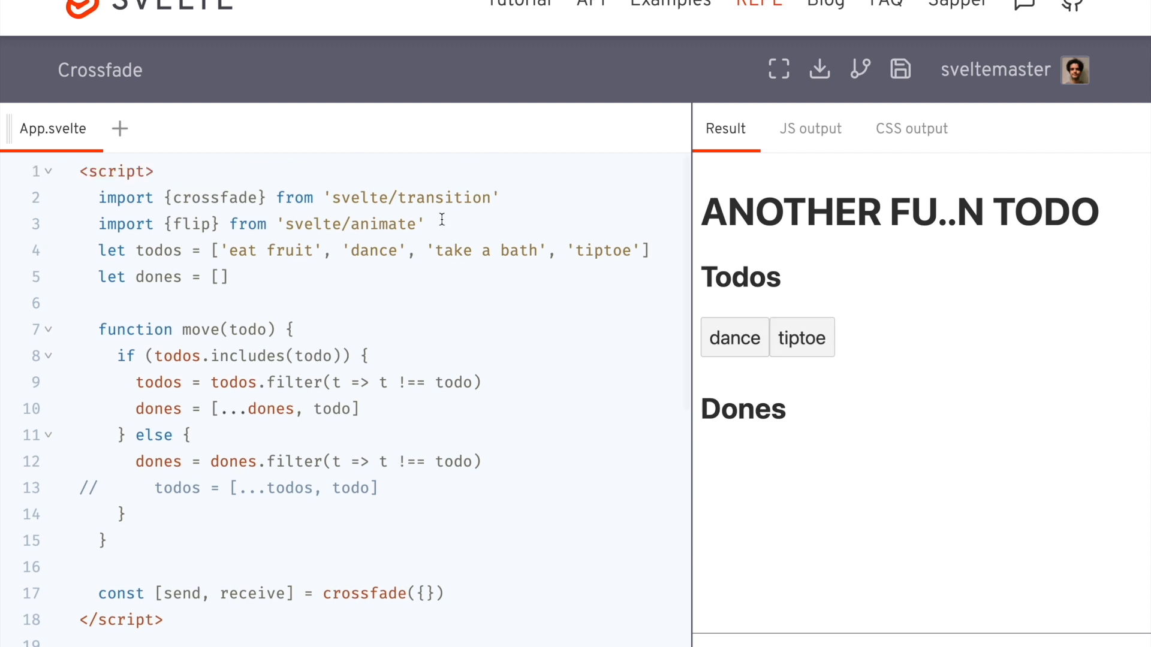
mouse_move(325, 395)
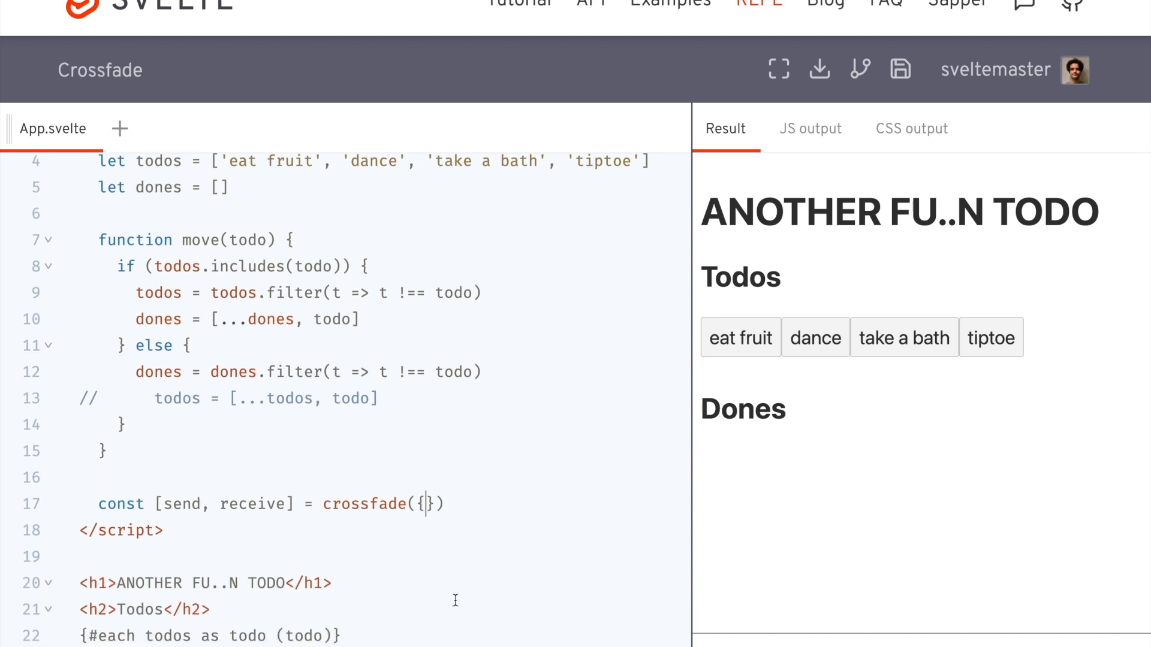
Add fallback: scale to crossfade, move dance into Dones, then remove eat fruit and dance from Dones
text(fallback:)
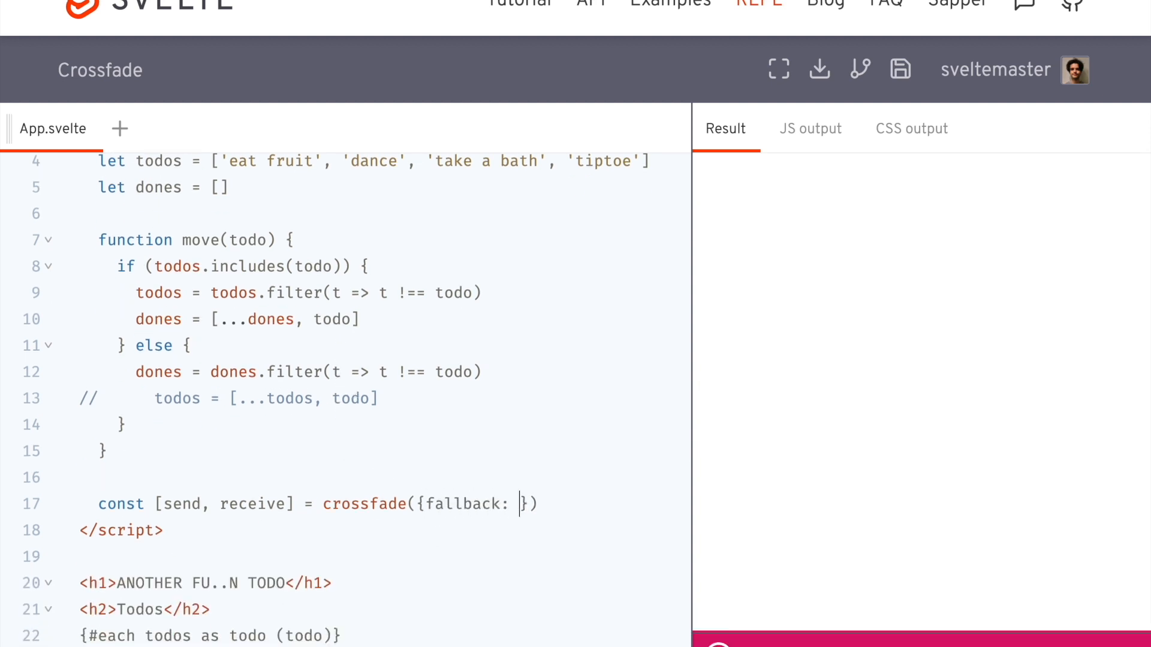
text(scale)
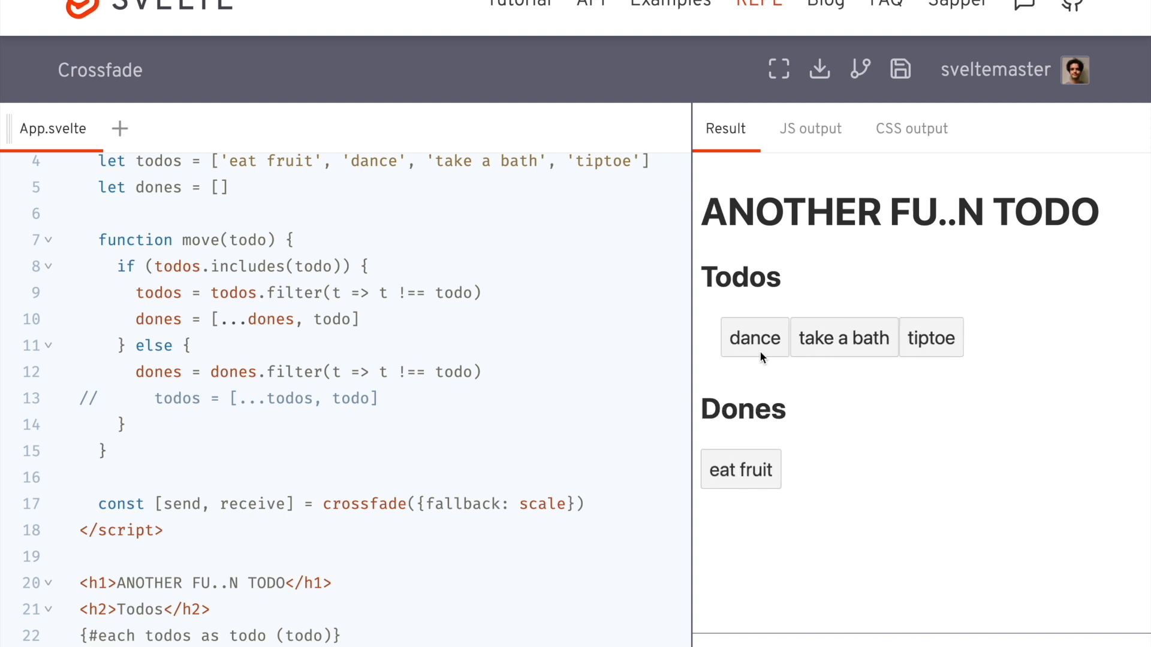
click(754, 338)
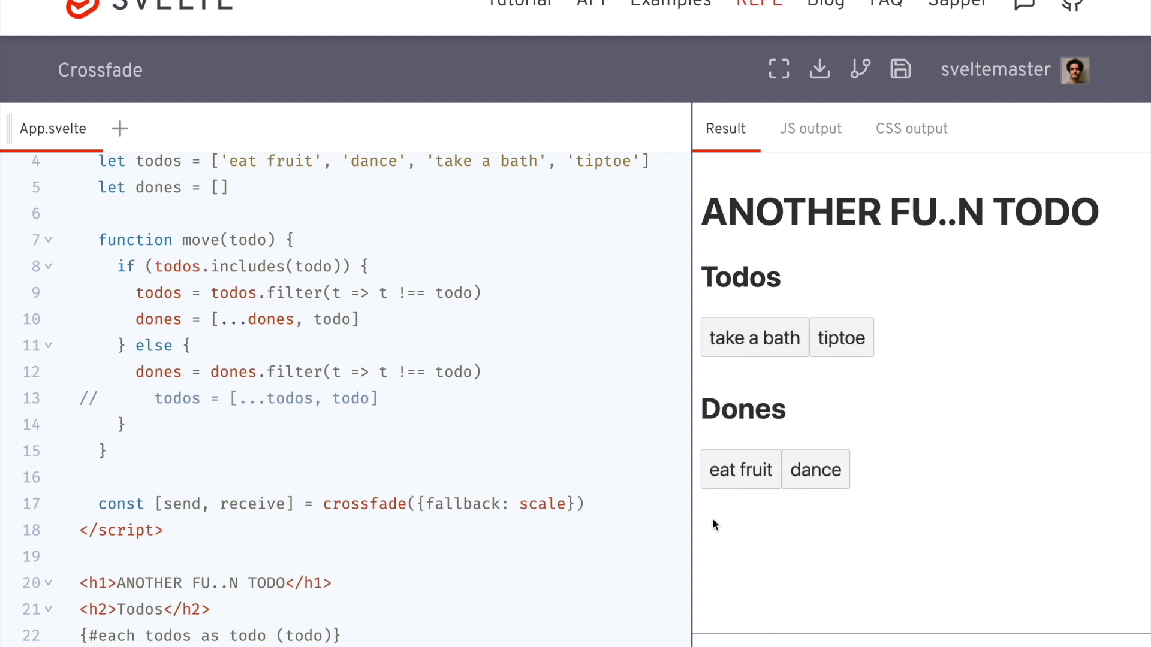
scroll(down, 3)
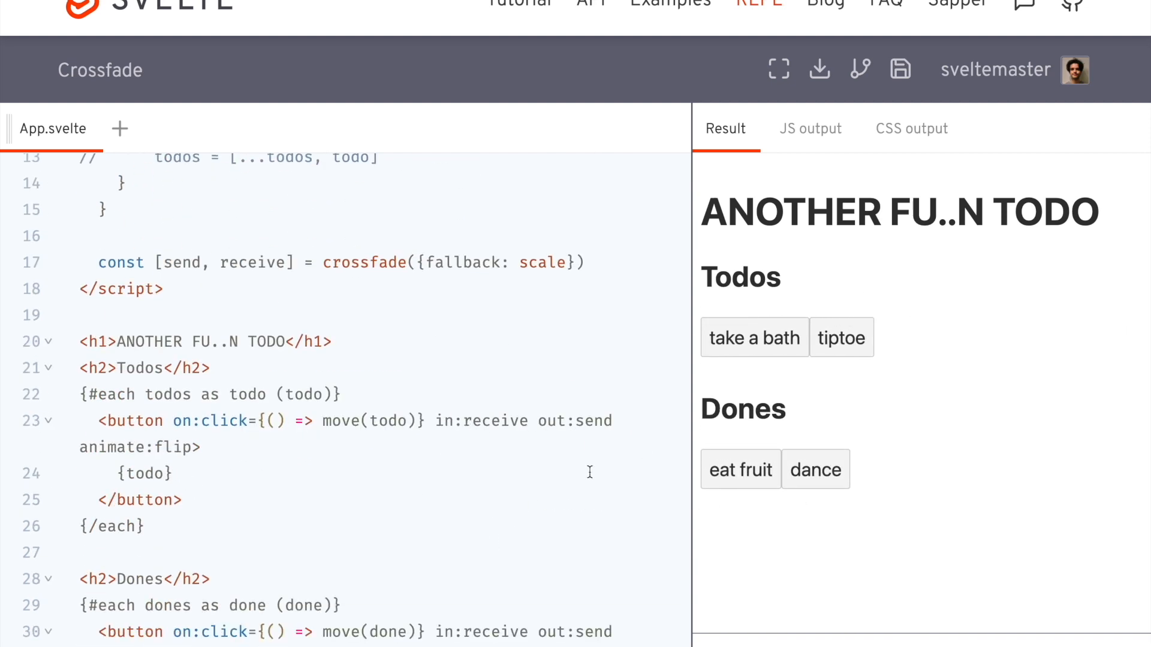
click(741, 470)
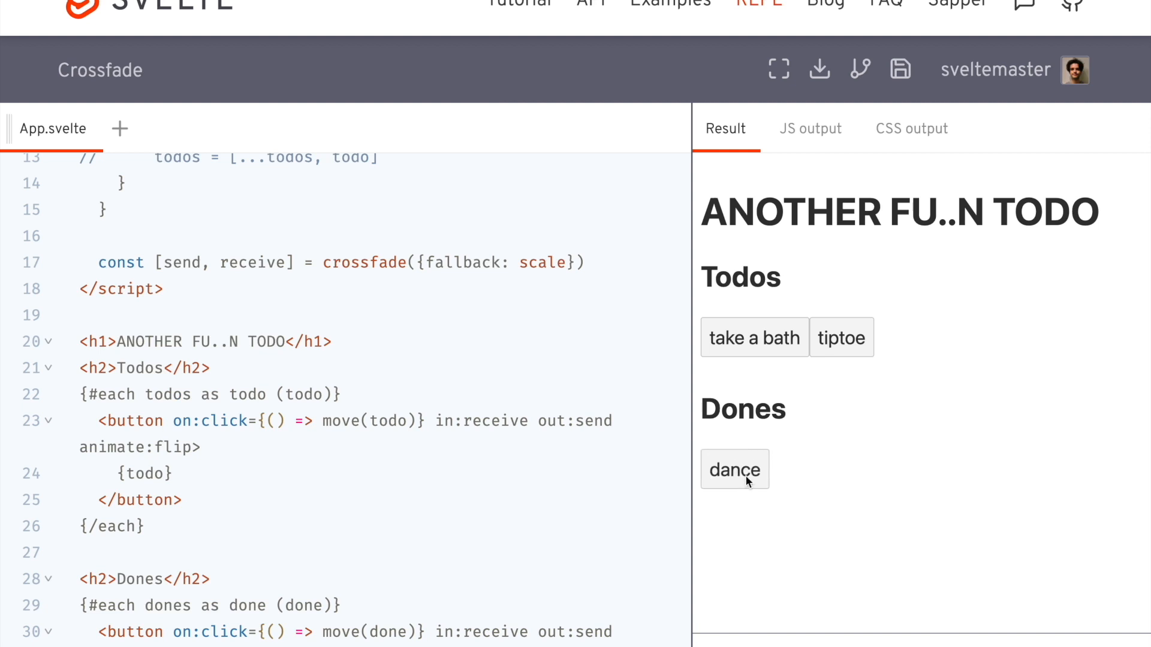
click(734, 470)
text(, )
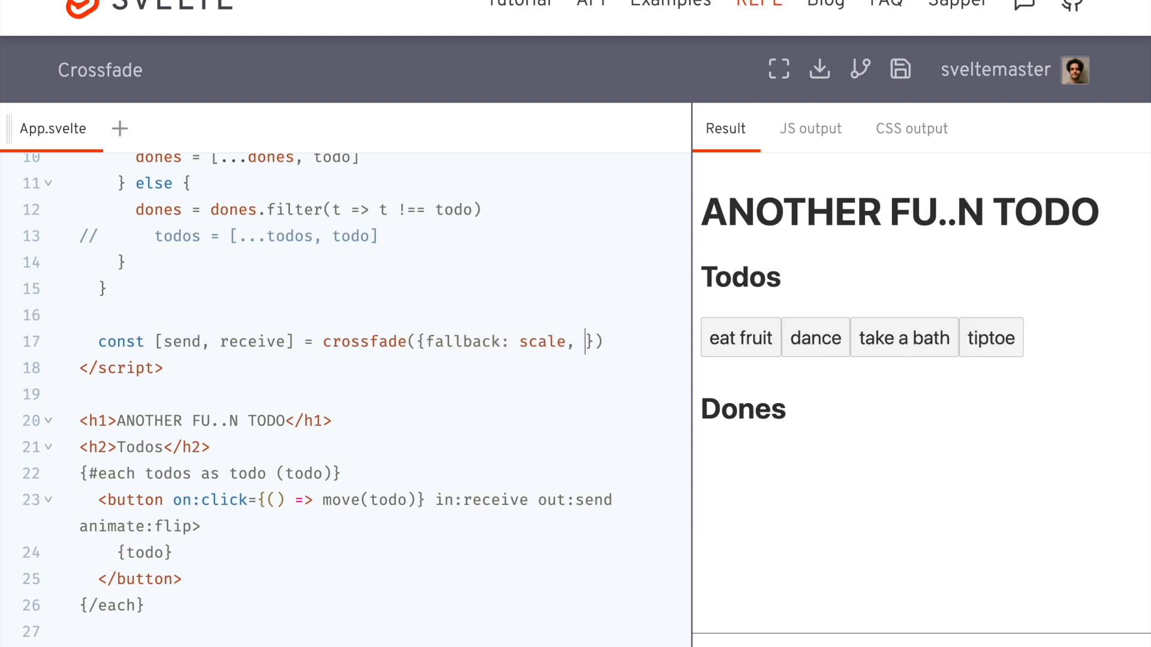
Add duration: 2000 to crossfade, then move dance and take a bath into Dones
text(duration:)
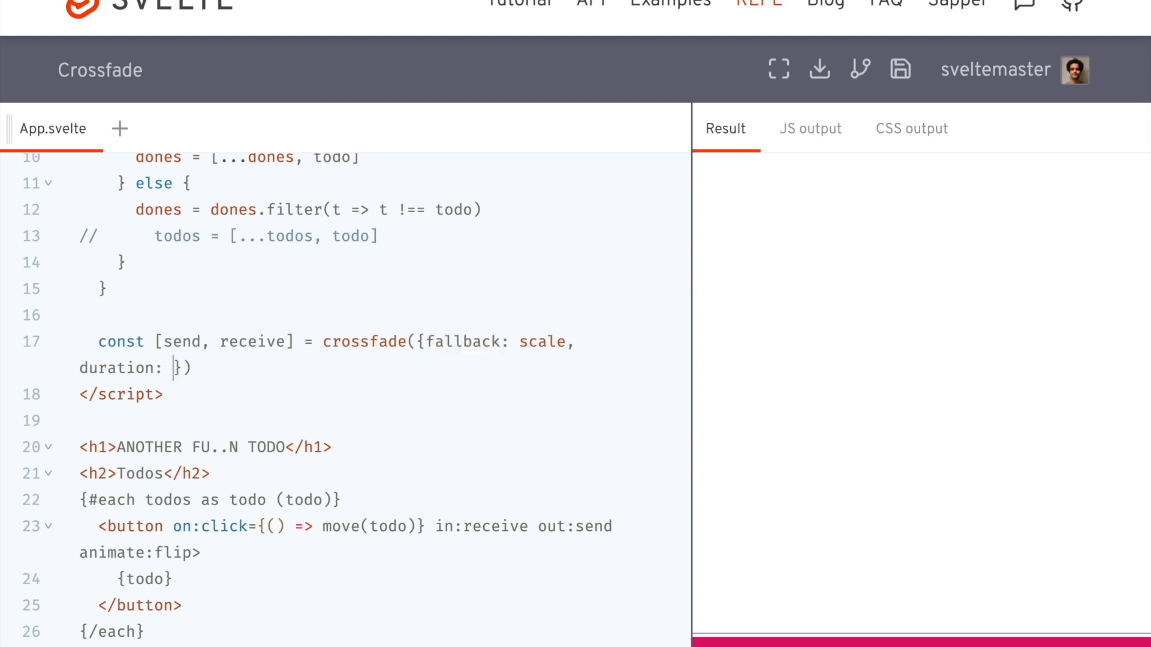
text(2000)
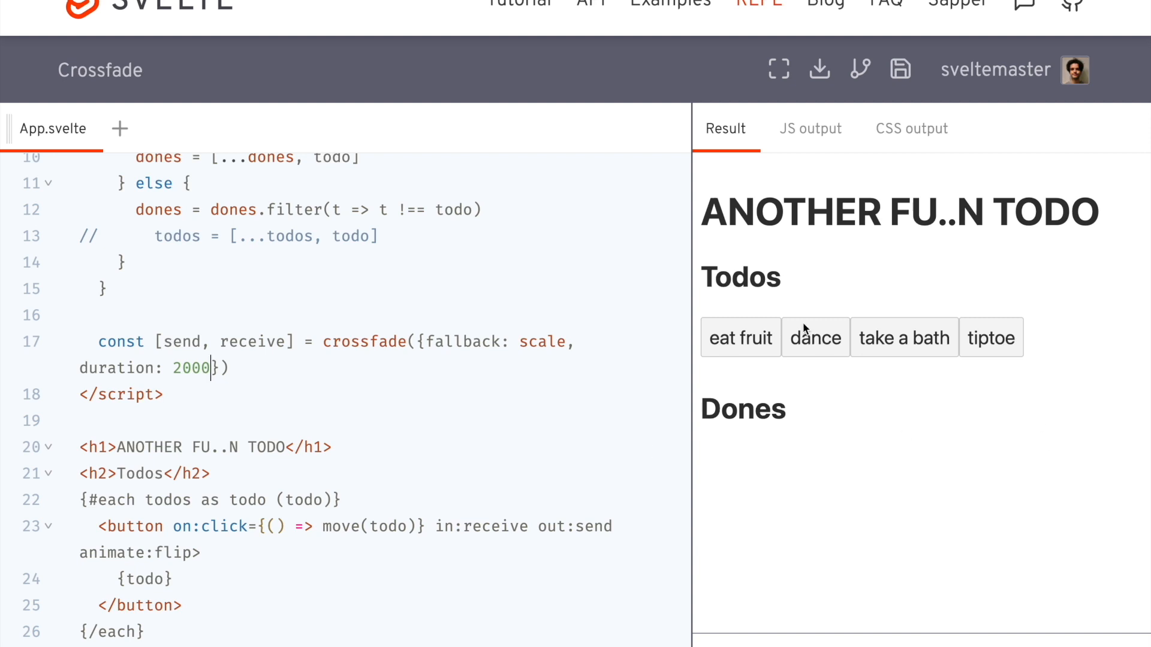
click(815, 338)
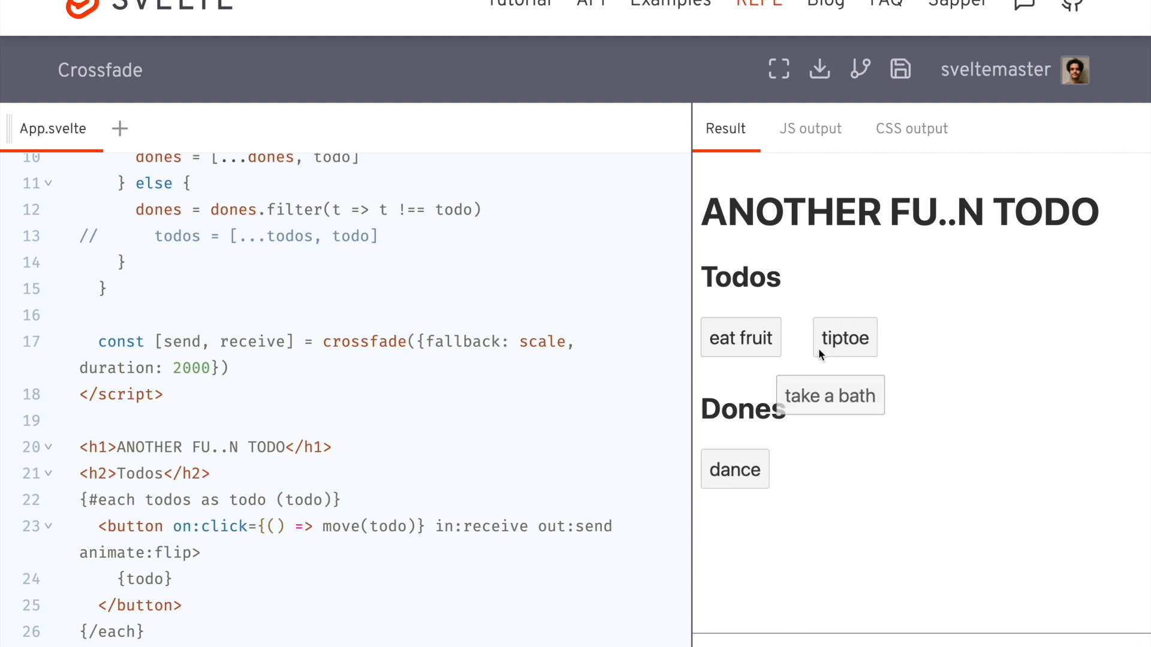
click(829, 395)
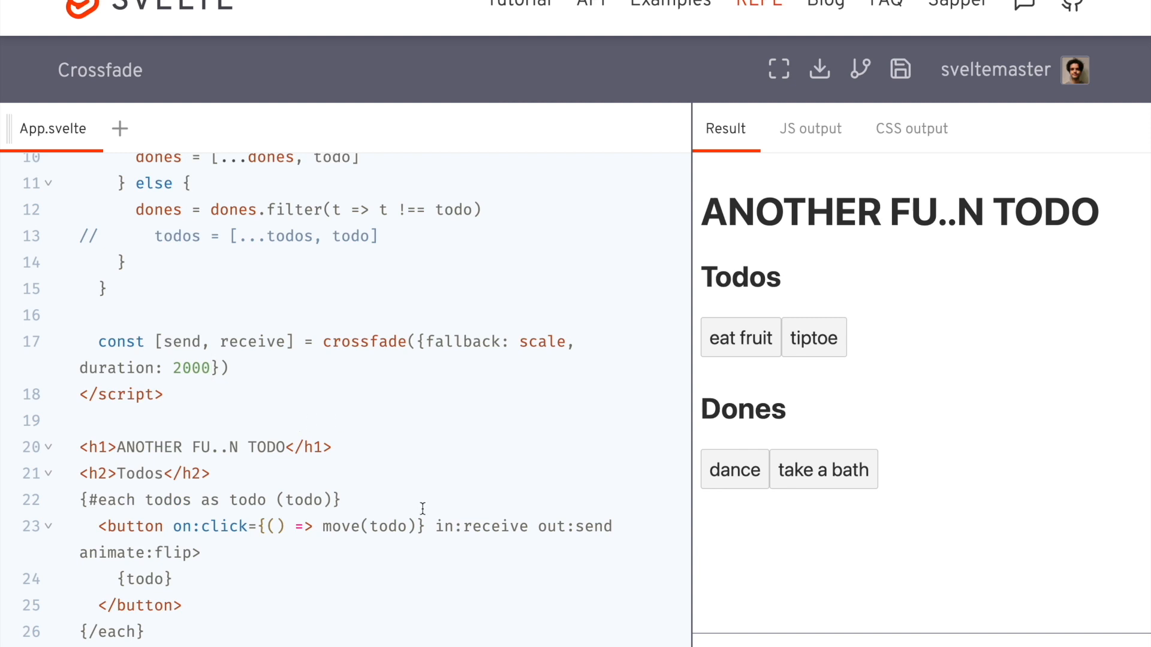
scroll(down, 3)
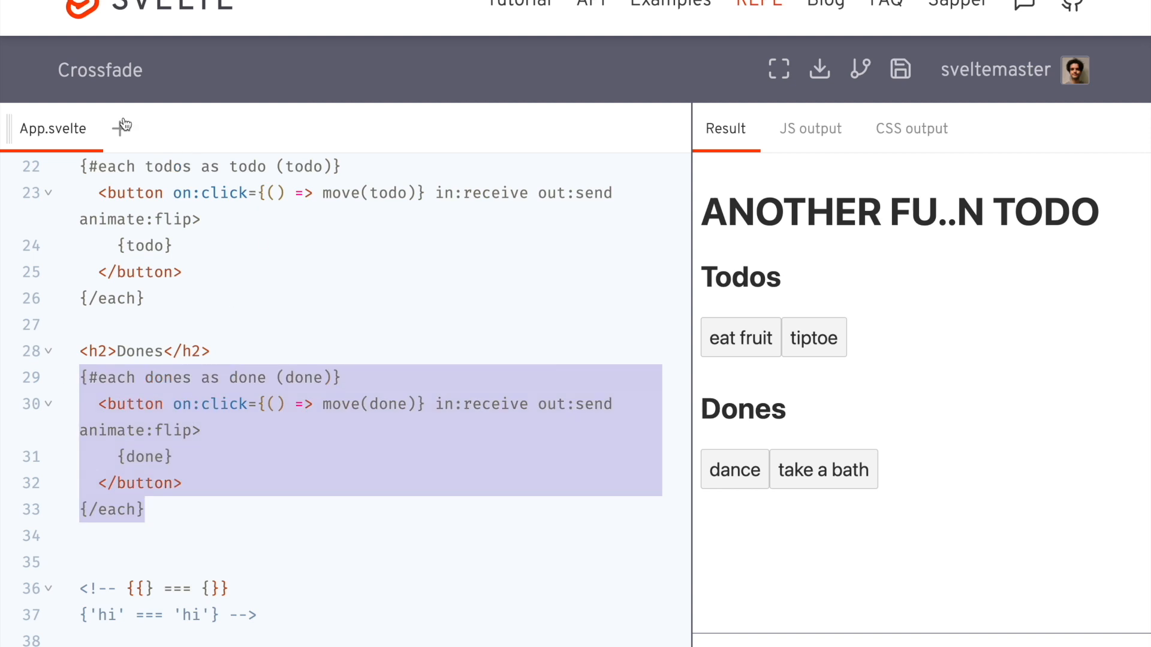
mouse_move(524, 147)
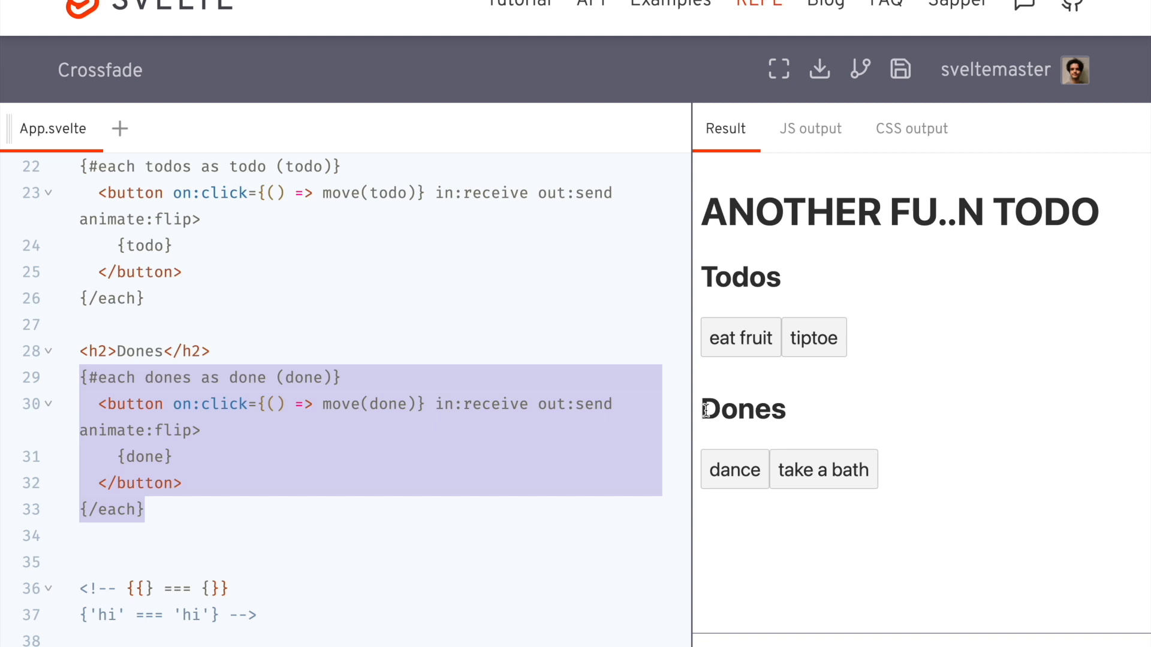
Review the in:receive/out:send directives on line 23, then move eat fruit into Dones
scroll(up, 3)
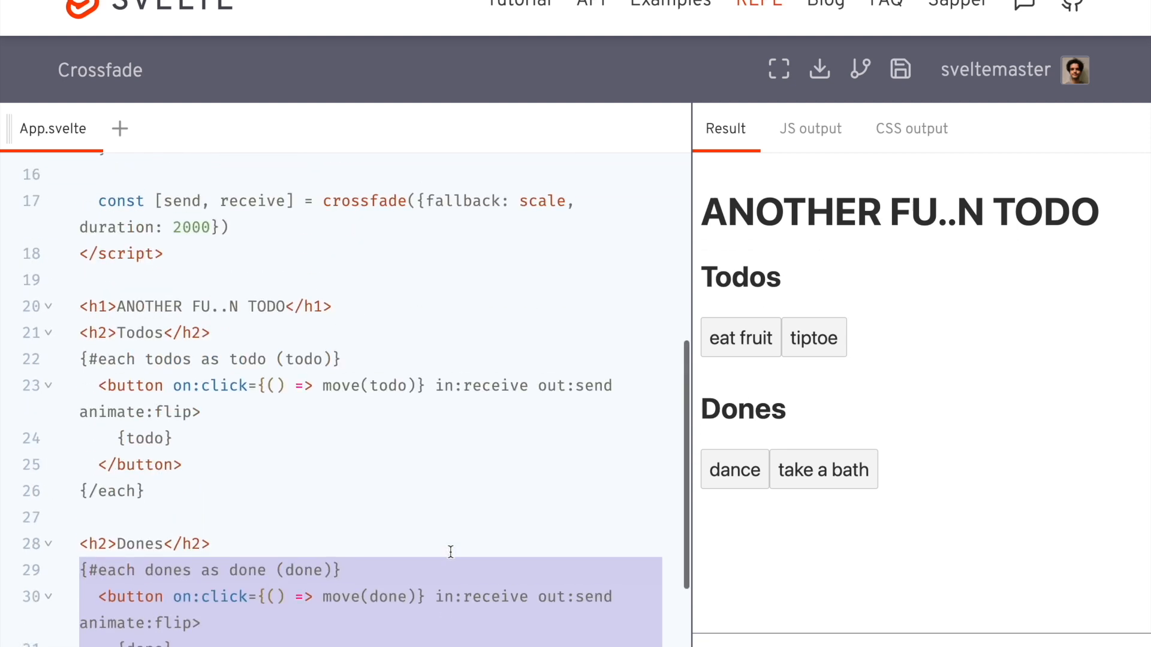
click(435, 385)
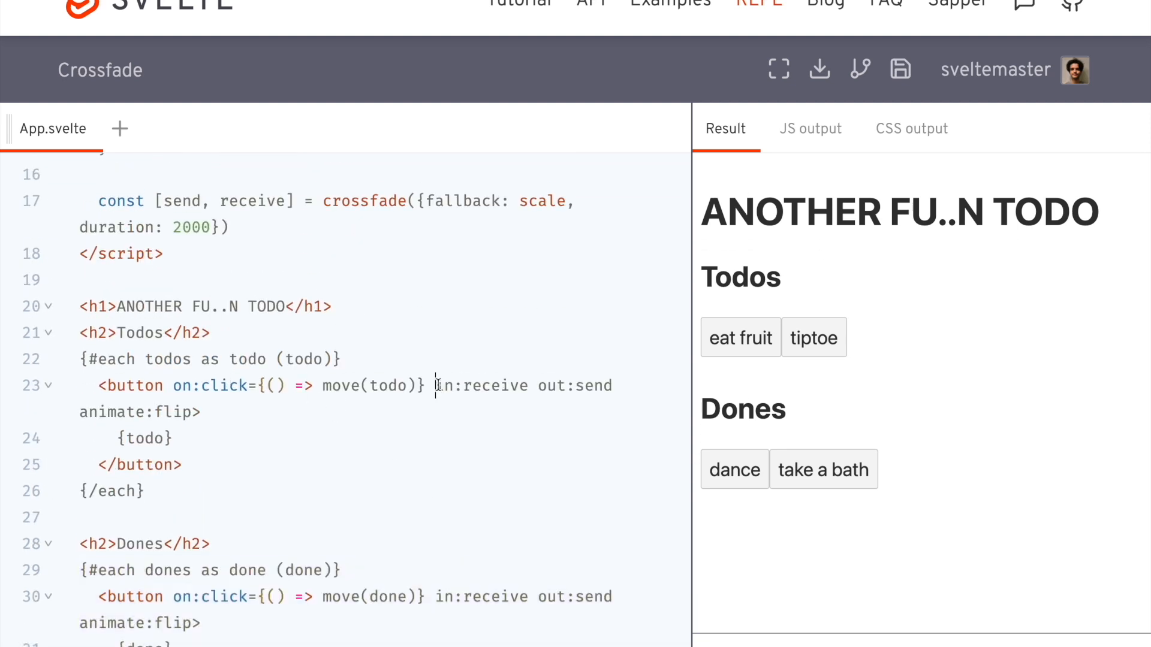
double_click(579, 385)
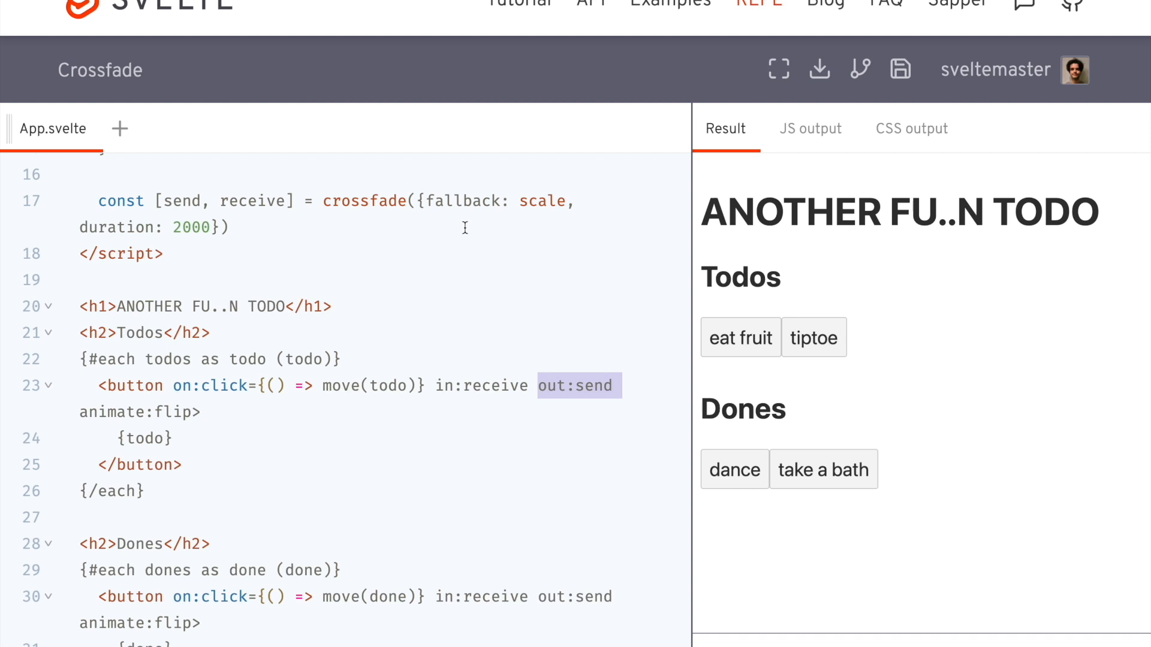
mouse_move(466, 403)
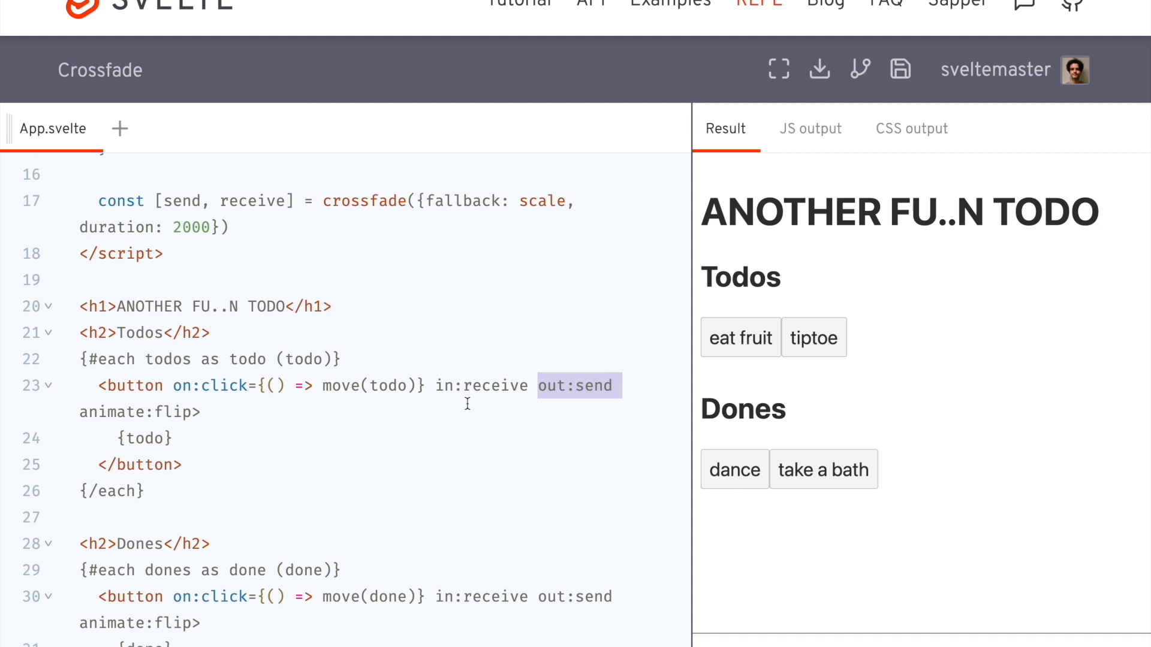
scroll(up, 3)
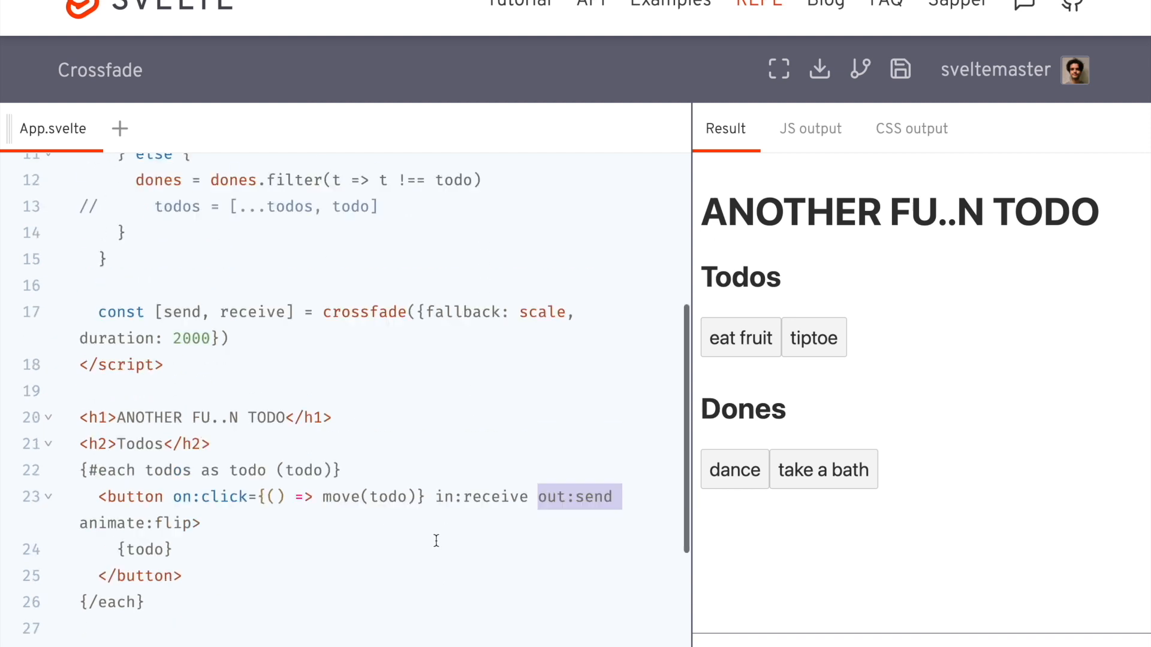
click(740, 338)
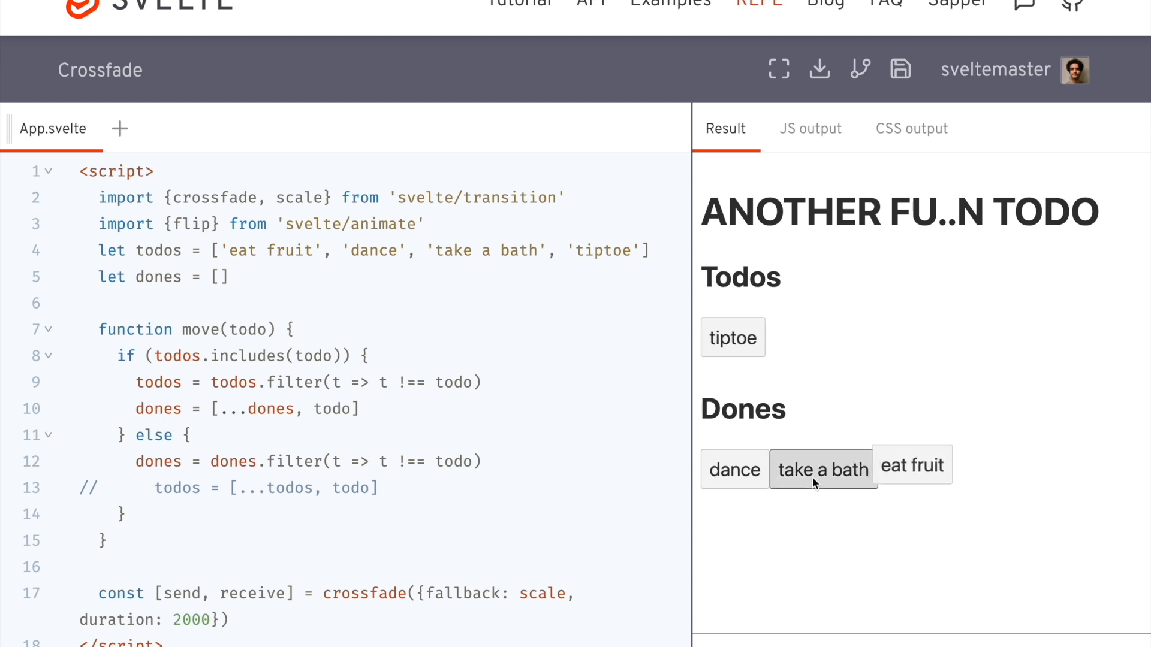
Remove take a bath from Dones and scroll through the code to review it
click(824, 470)
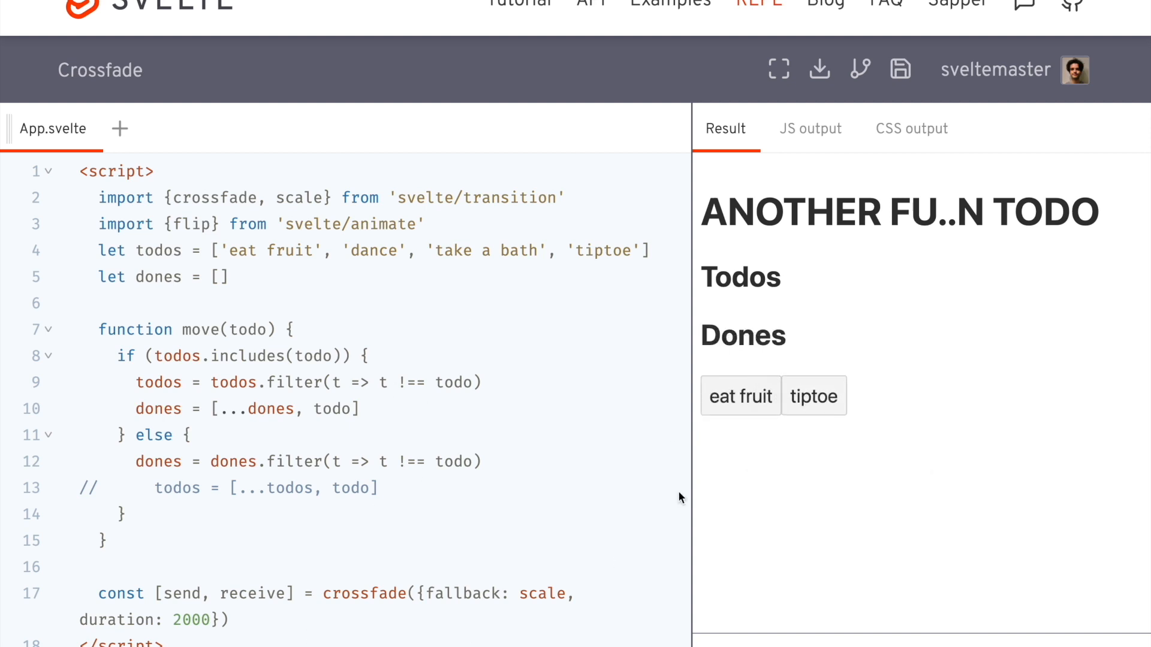
mouse_move(977, 323)
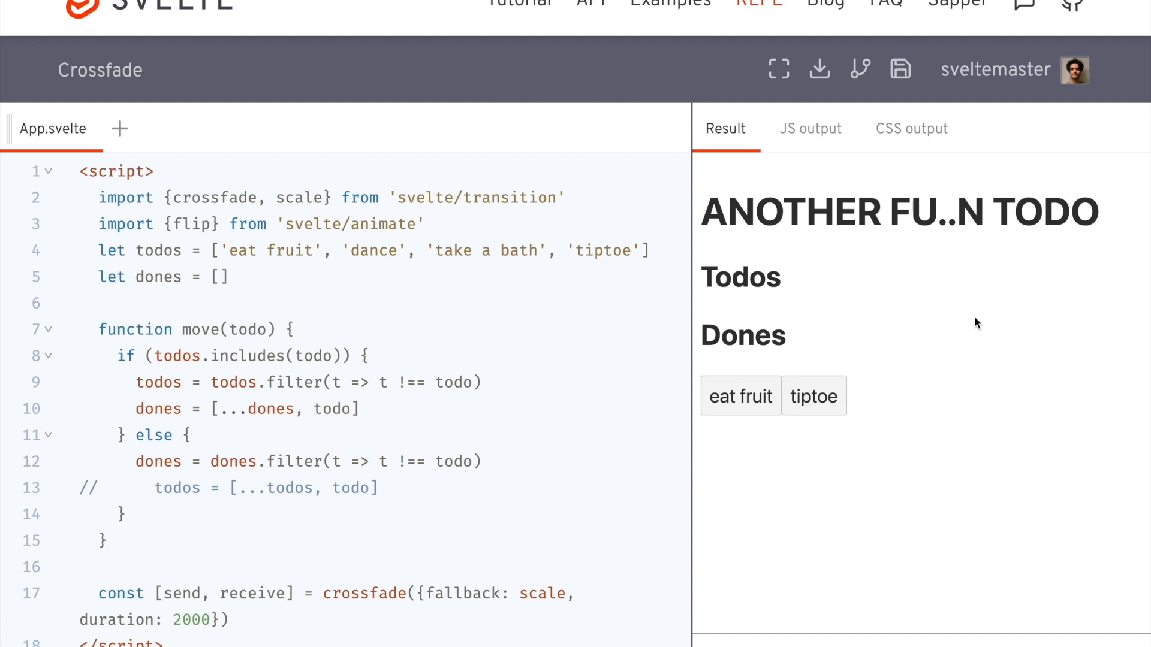
scroll(down, 3)
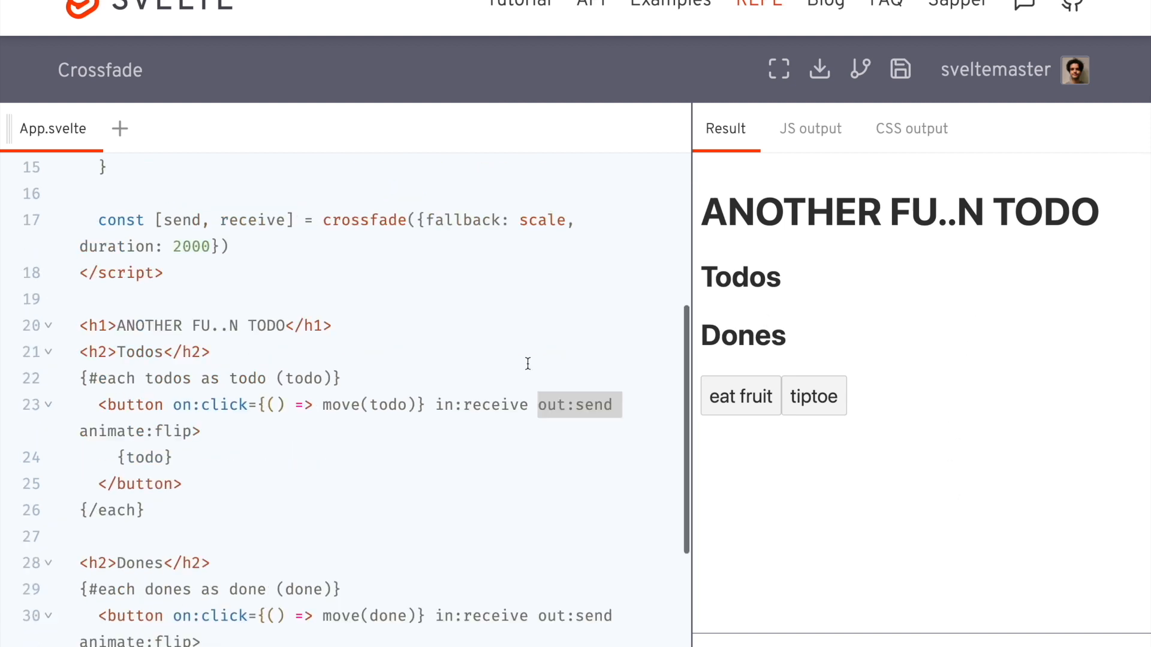
scroll(up, 3)
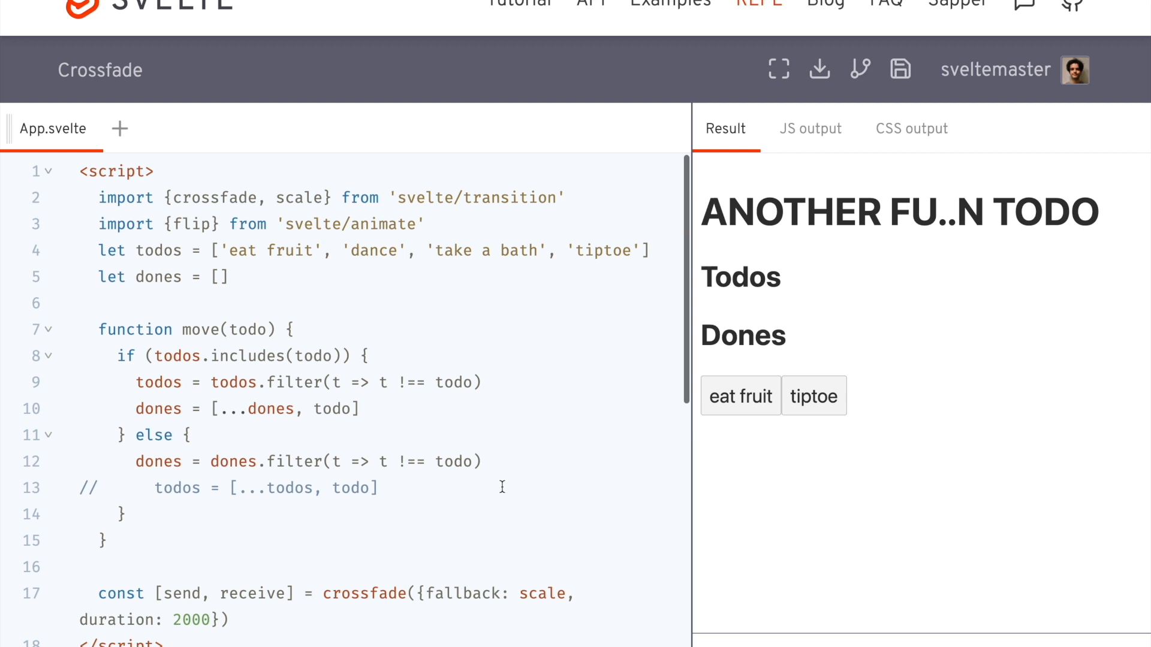